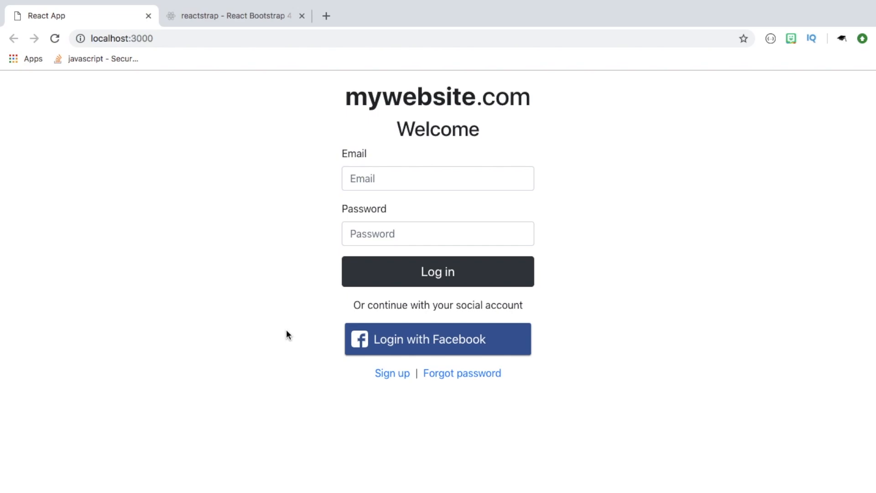
mouse_move(328, 384)
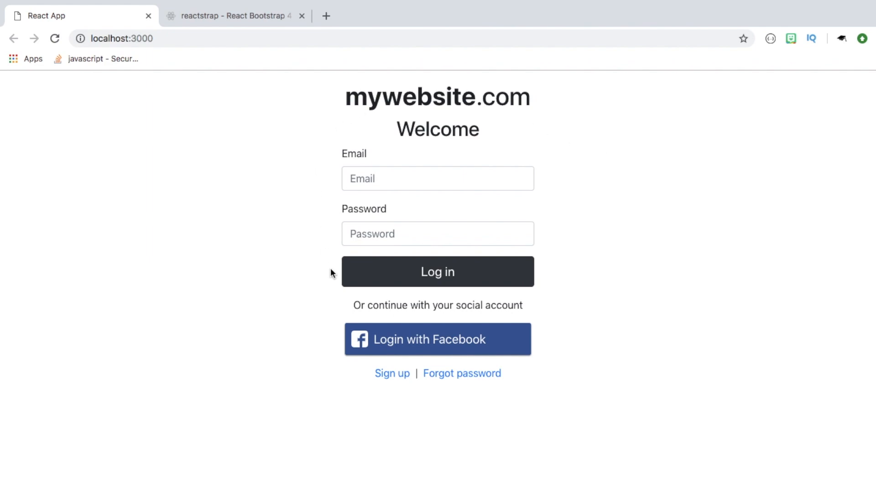
mouse_move(512, 124)
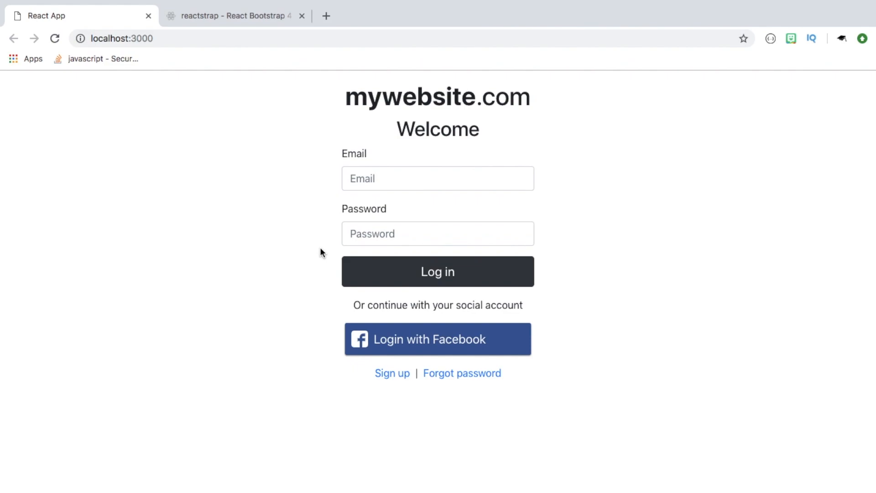
- Browse the reactstrap Components documentation and view the Alerts component page
left_click(235, 15)
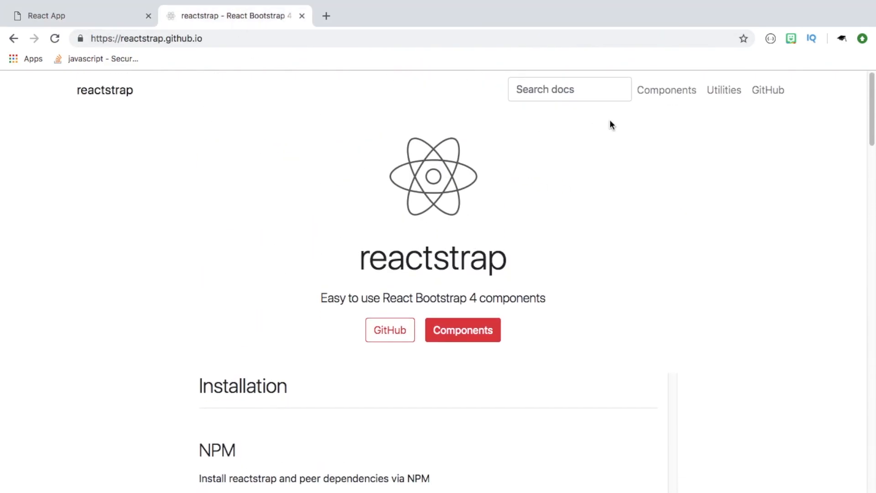
left_click(666, 90)
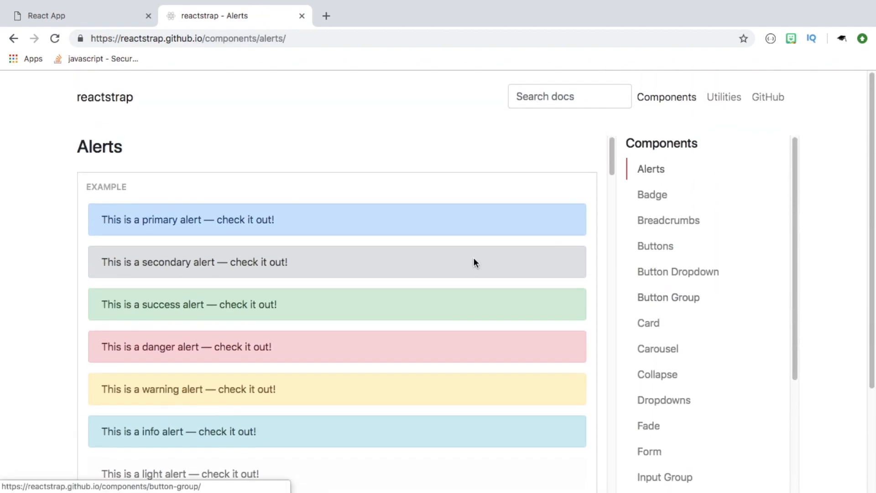
left_click(81, 15)
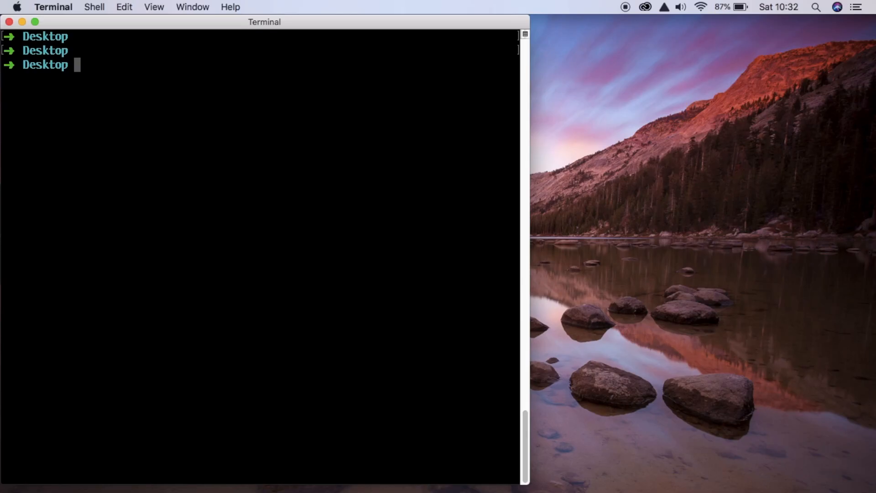
- Run create-react-app login-app from the Desktop directory
type("crea")
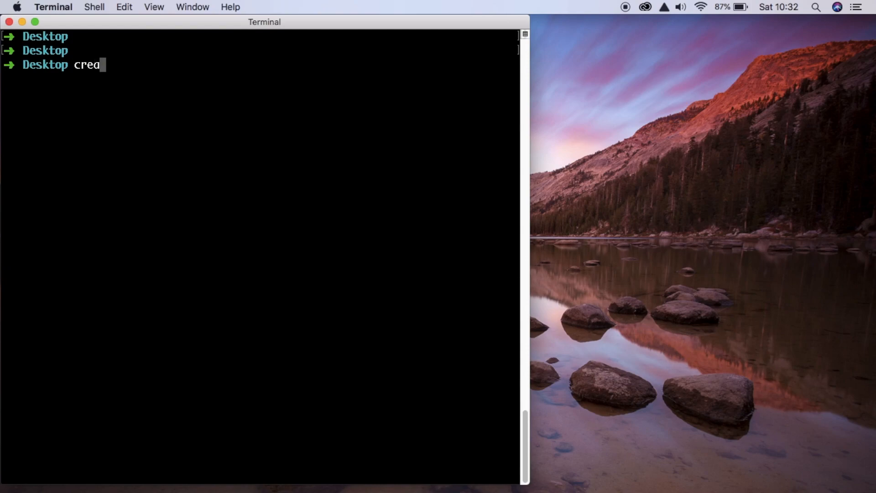
type("te-")
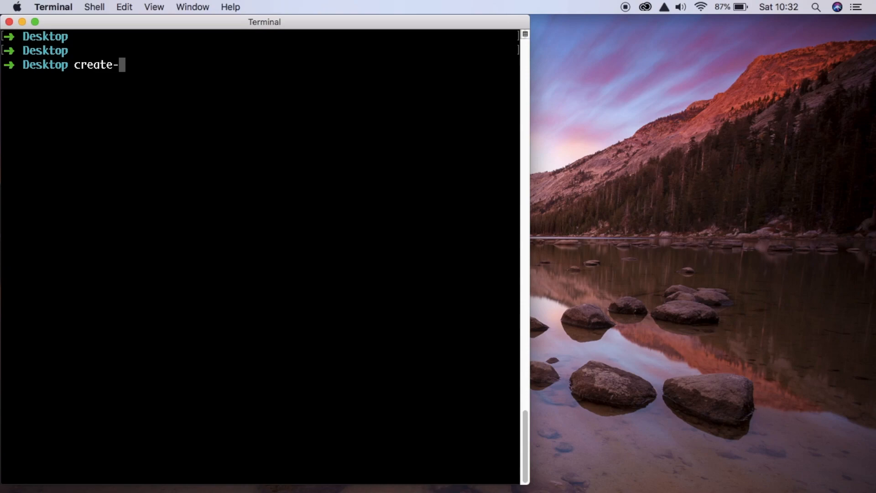
type("reac")
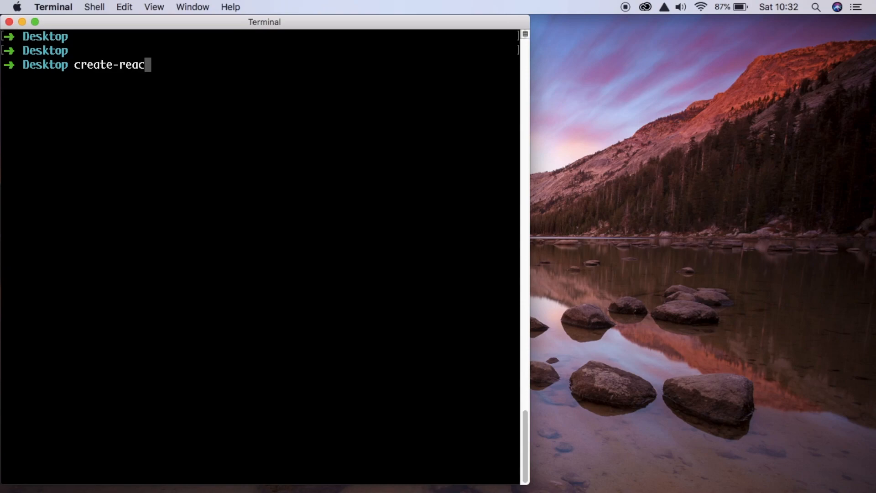
type("t-app")
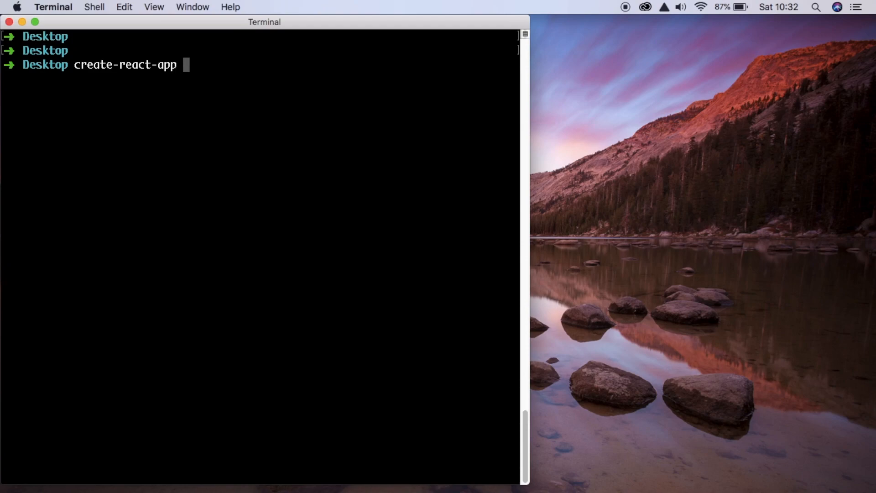
type("logi")
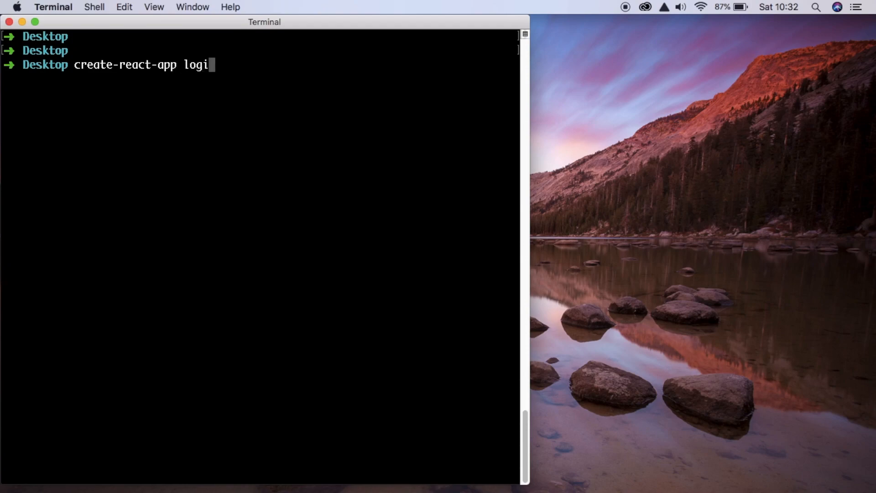
type("n-app")
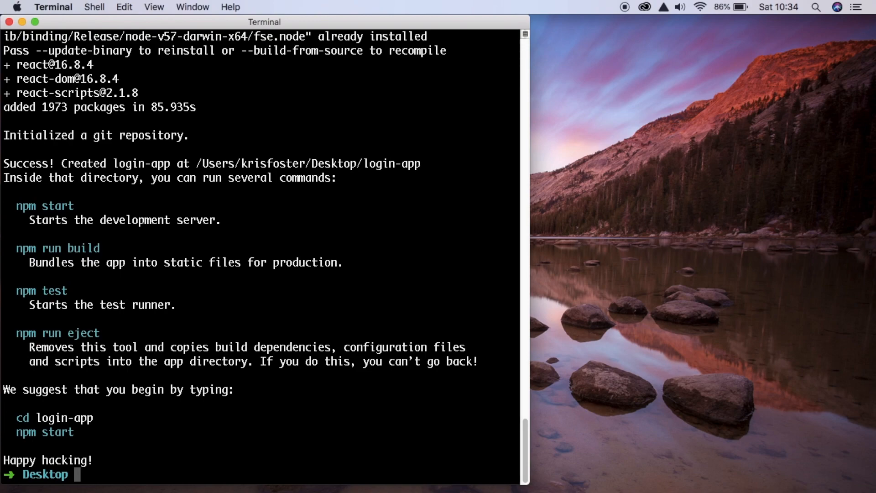
- In login-app, npm install bootstrap, reactstrap and react-social-login-buttons
type("cd login-app/")
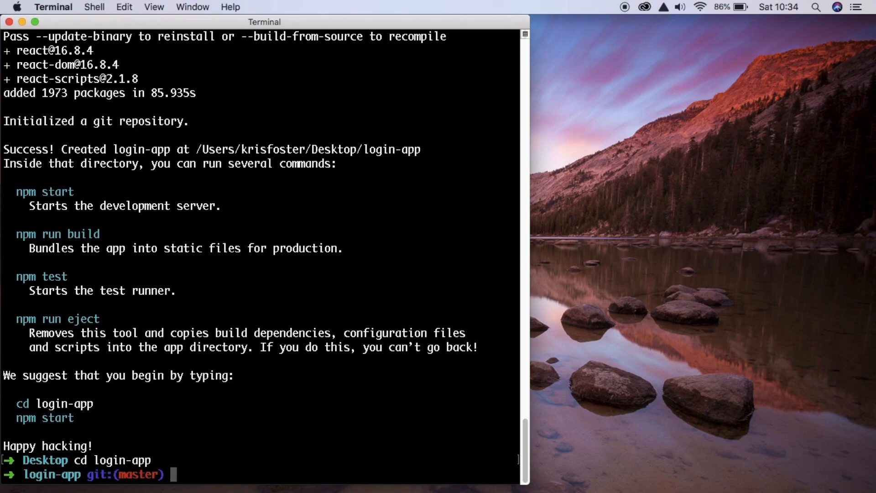
type("npm i")
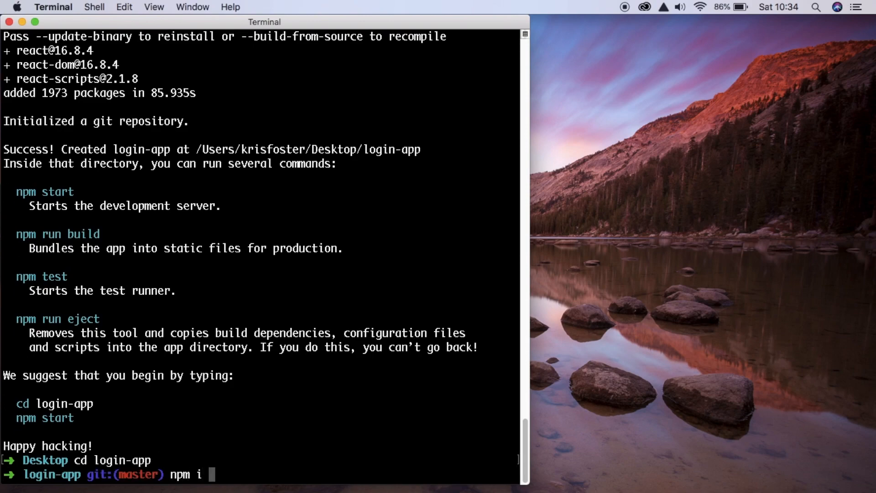
type("boot")
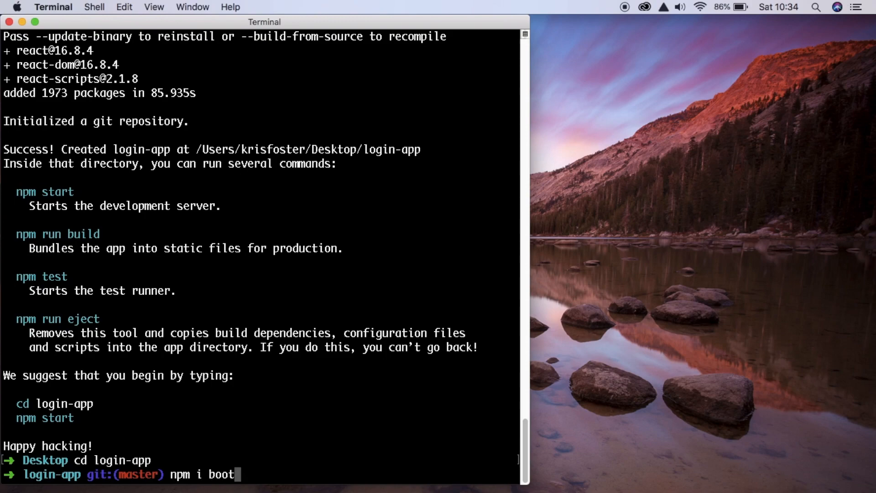
type("strap")
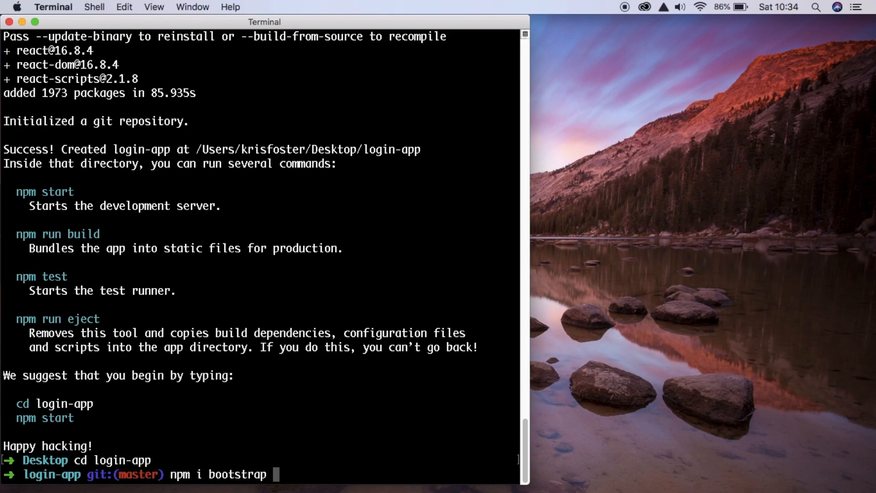
type("reactstrap reac-")
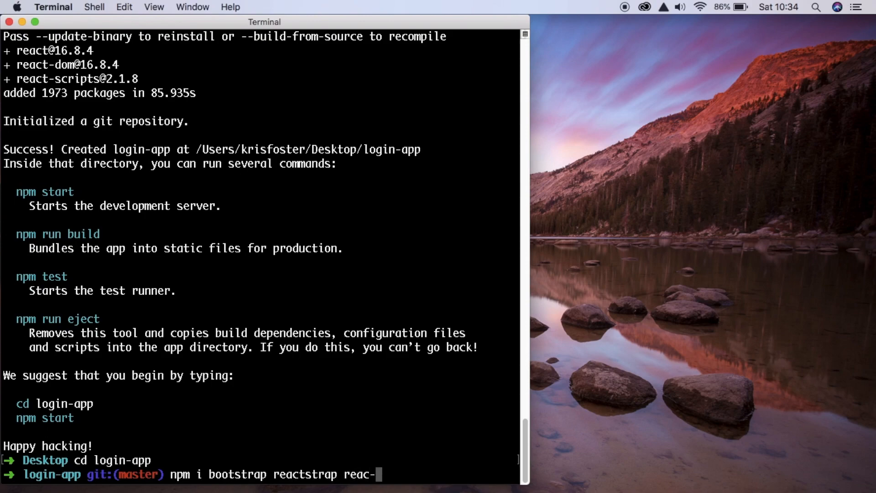
type("social-")
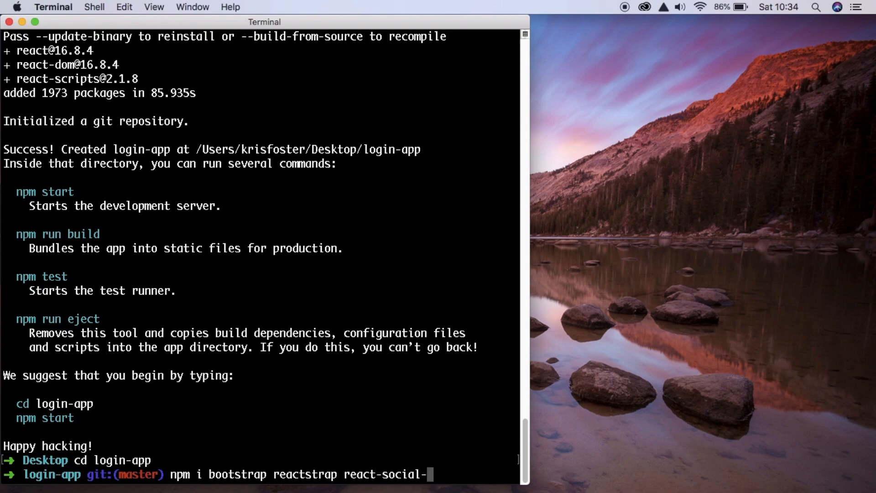
type("login-buttons")
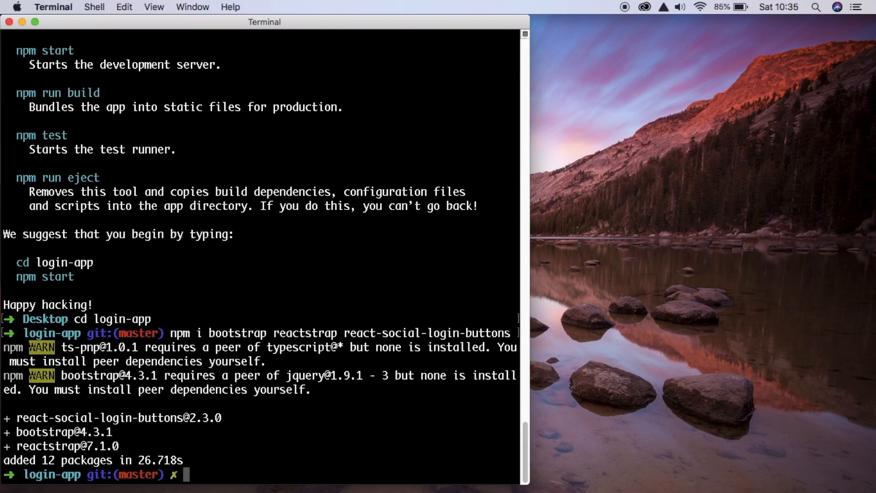
mouse_move(221, 138)
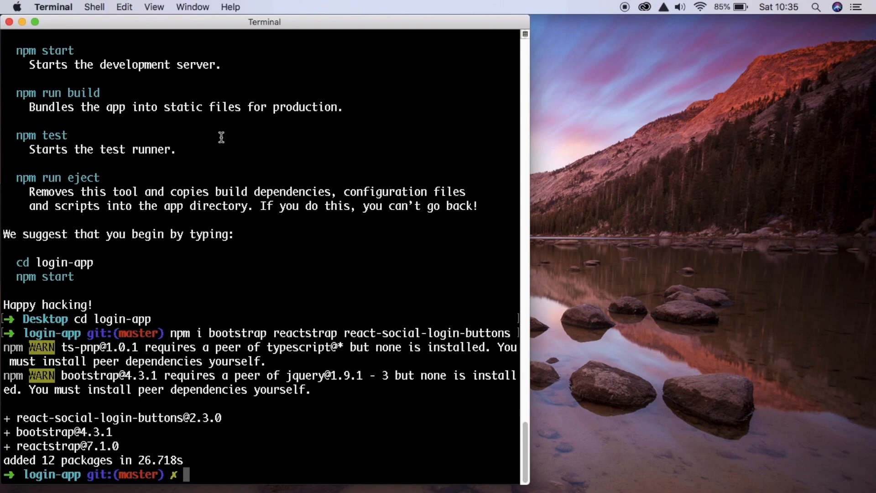
- Open the project in Sublime with subl . and run npm start
type("subl .")
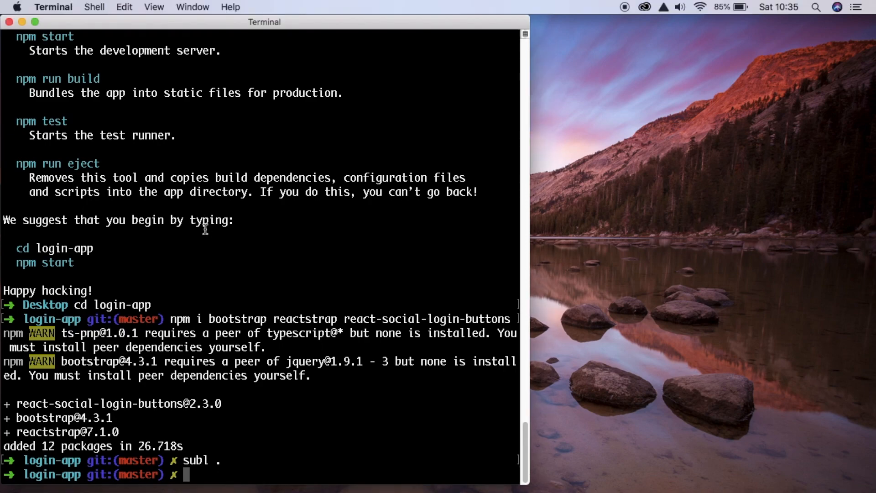
type("npm start")
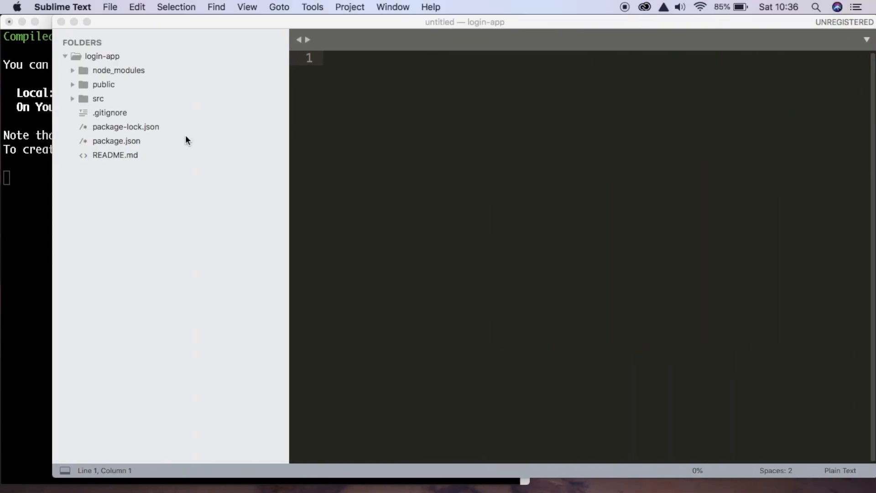
- Expand src, open App.js and reduce App to a div containing LOGIN PAGE
left_click(98, 98)
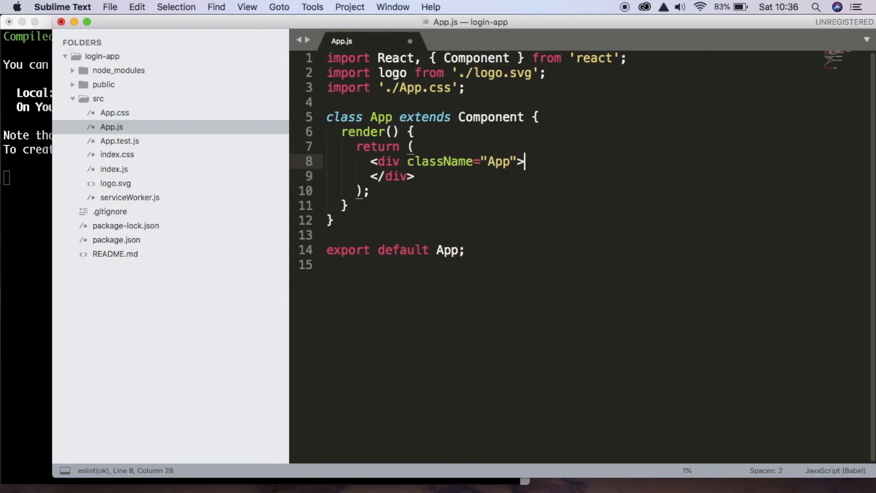
type("L")
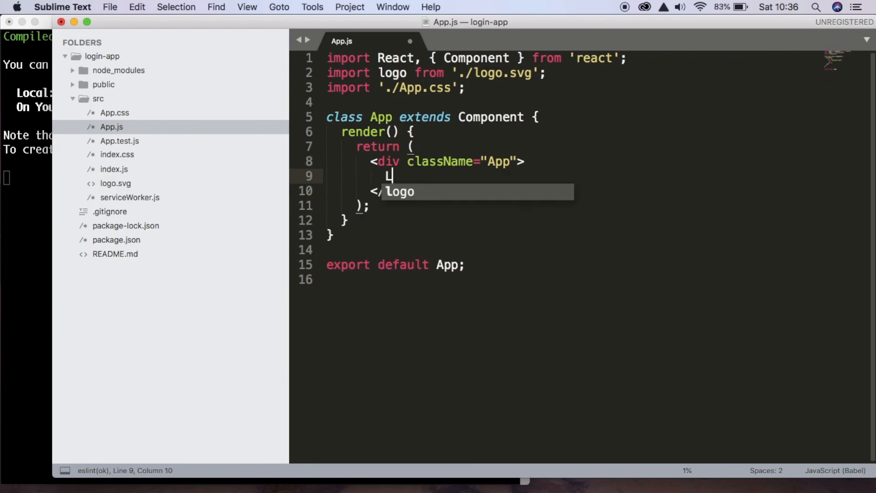
type("OGIN PA")
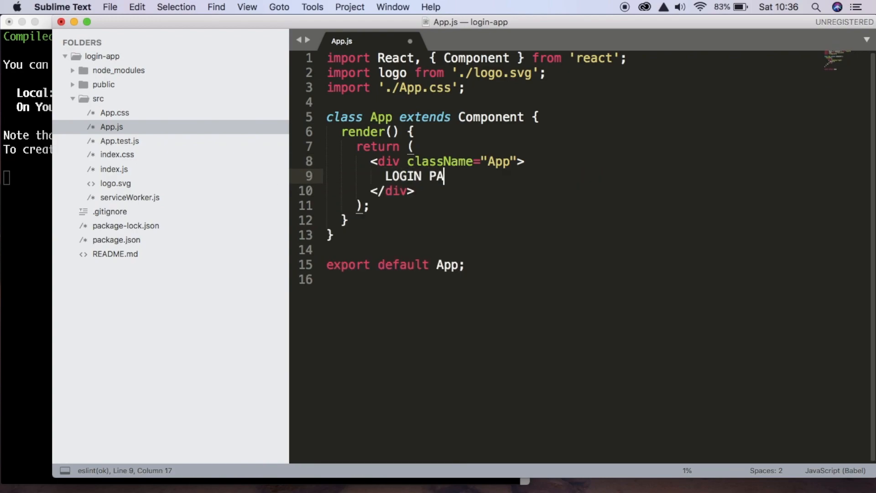
type("GE")
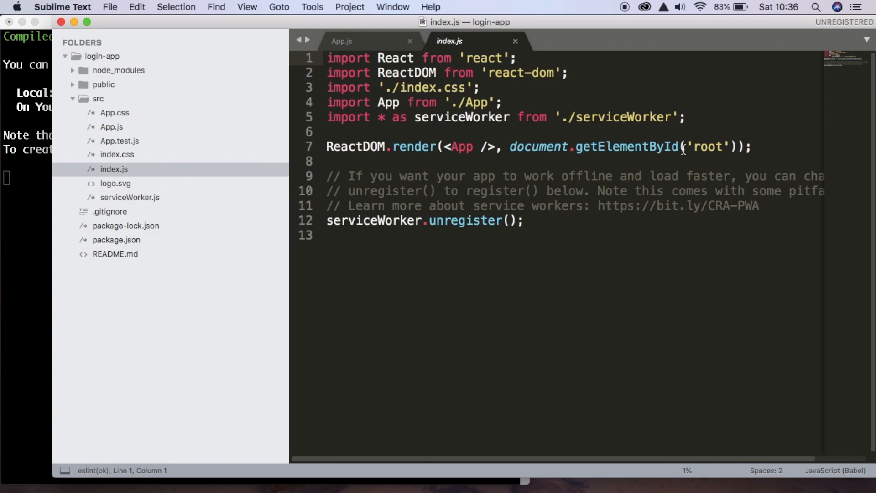
- Add import 'bootstrap/dist/css/bootstrap.min.css' to index.js
type("im")
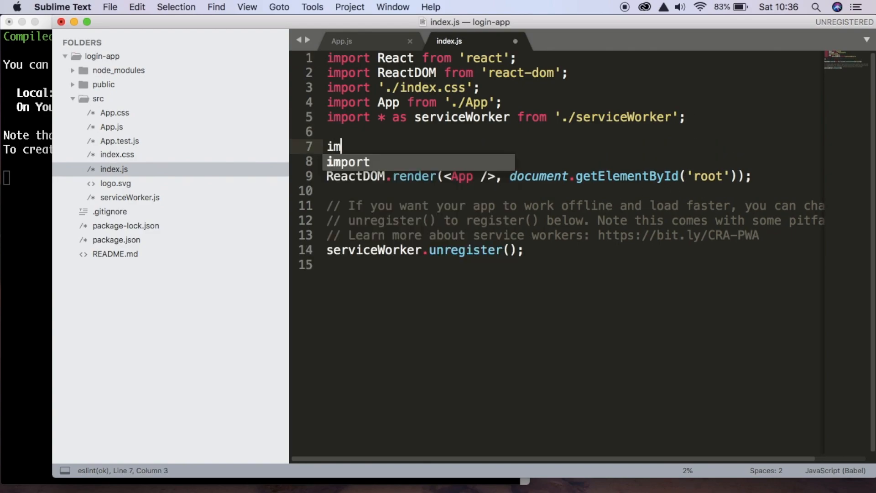
type("port 'b'")
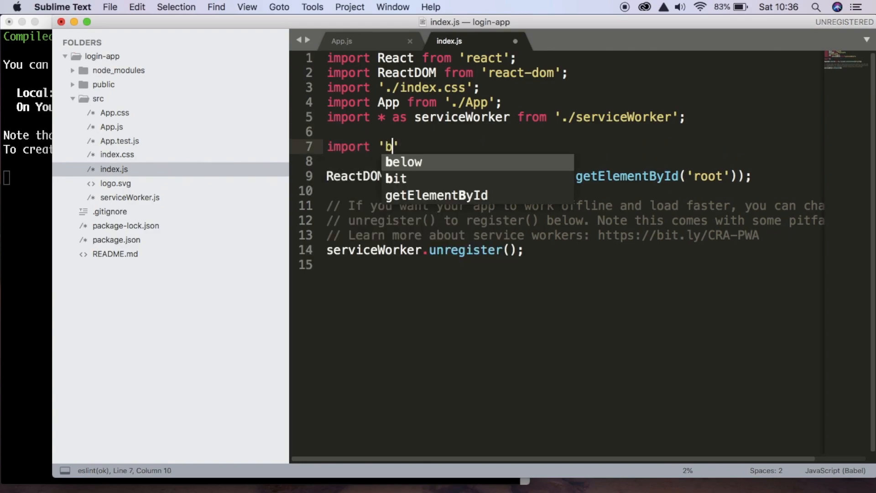
type("ootstra/d")
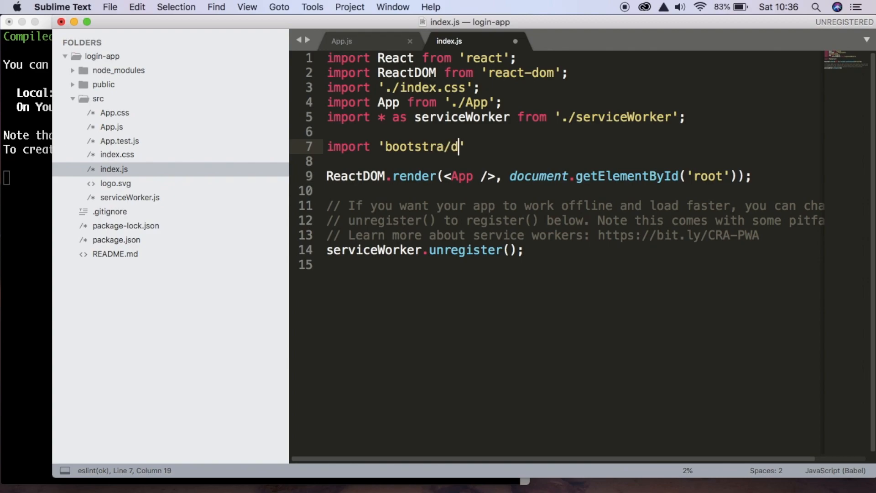
type("ist/css/boo")
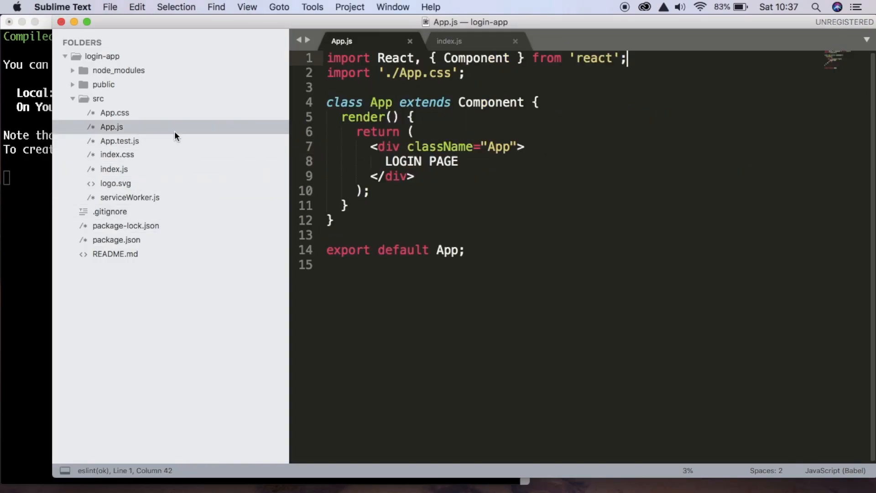
- Import Button, Form, FormGroup, Label and Input from 'reactstrap' in App.js
key("enter")
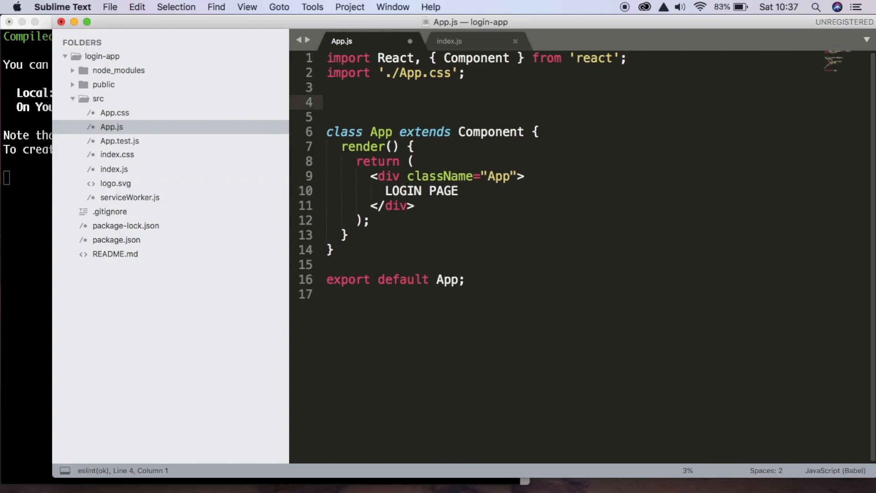
type("import {}")
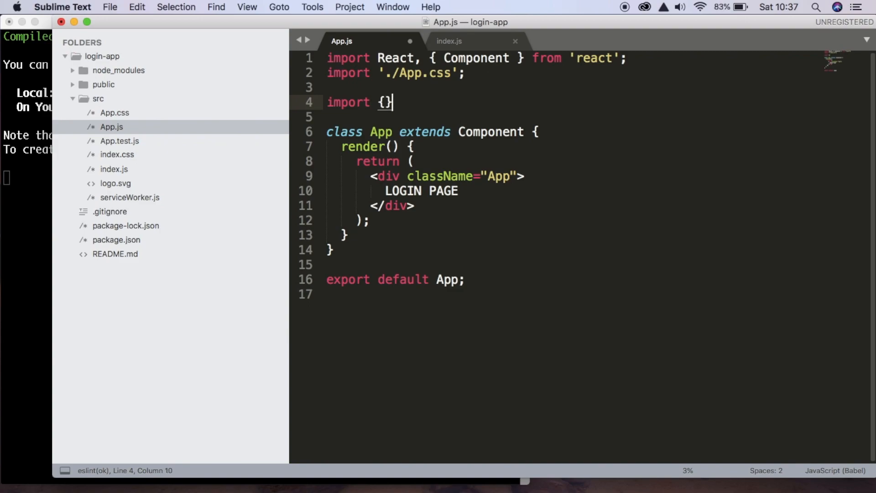
type("But")
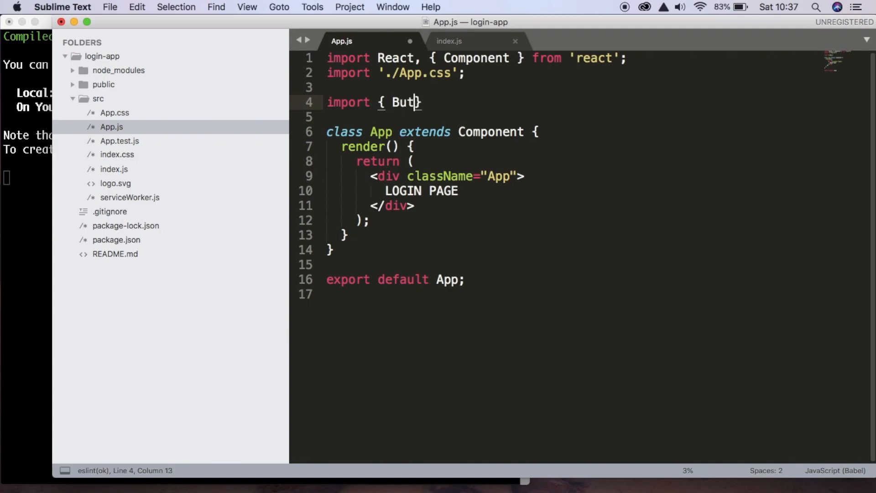
type("ton")
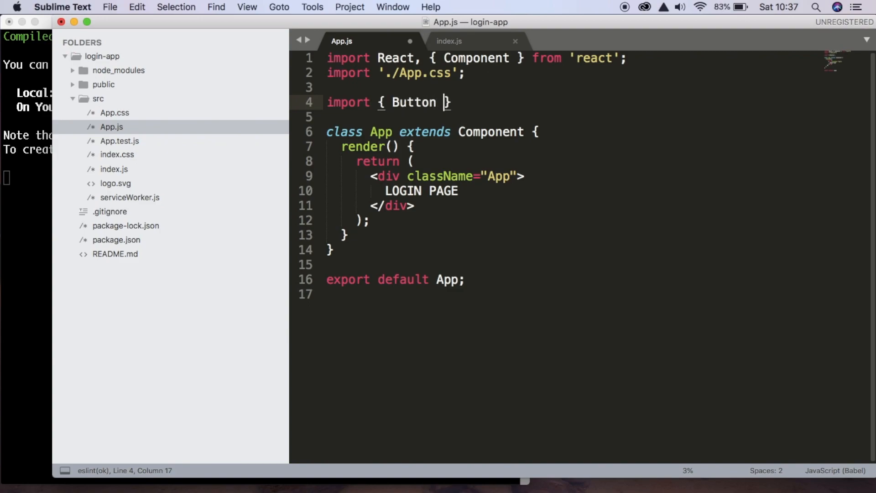
type(", FormG")
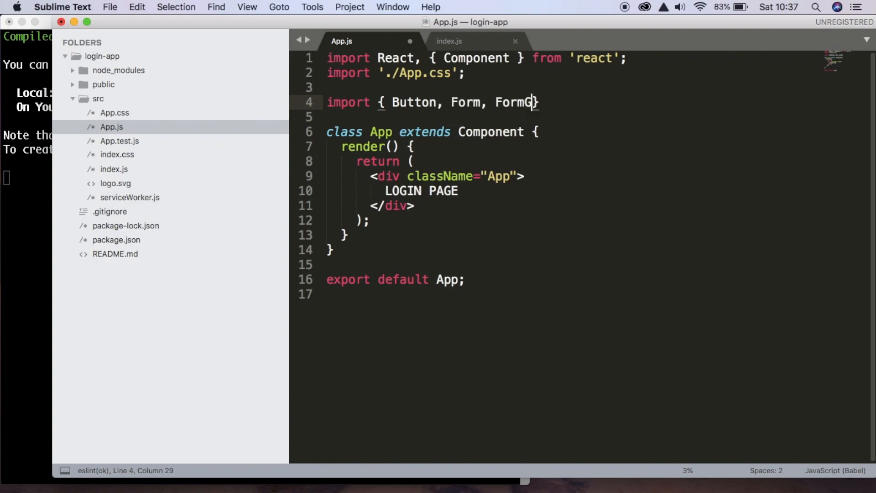
type("roup, L")
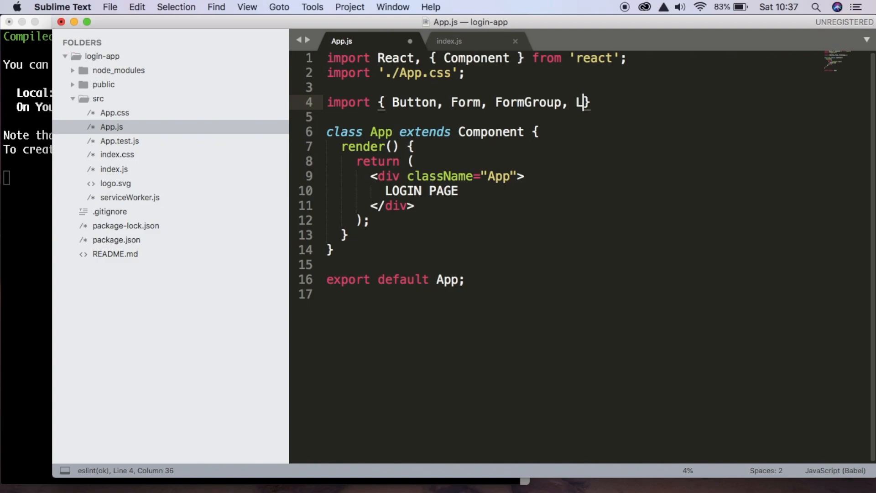
type("abel, In")
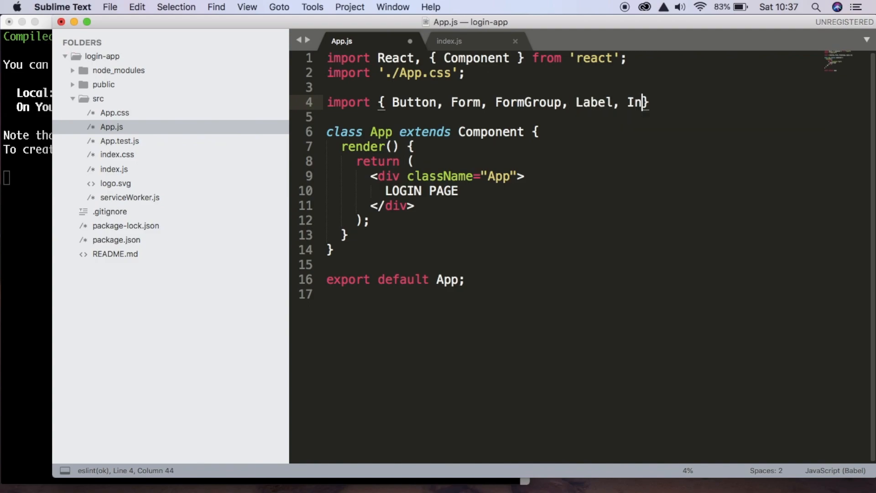
type("put}")
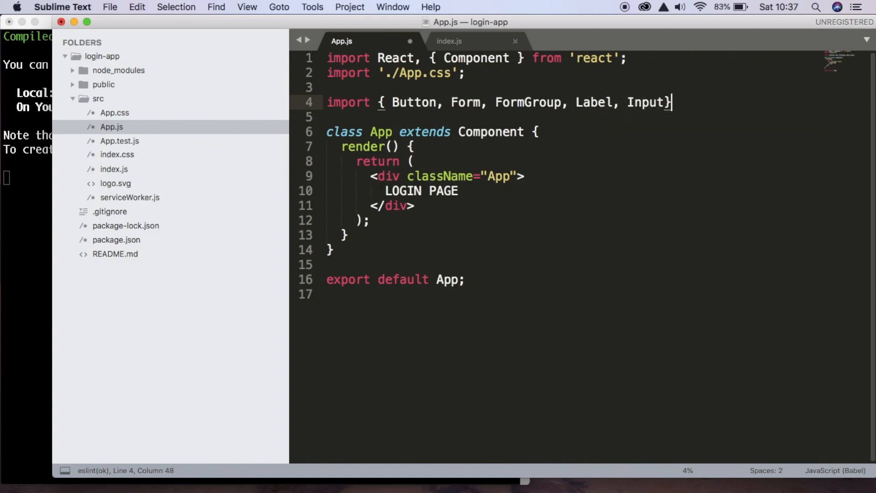
type("fr")
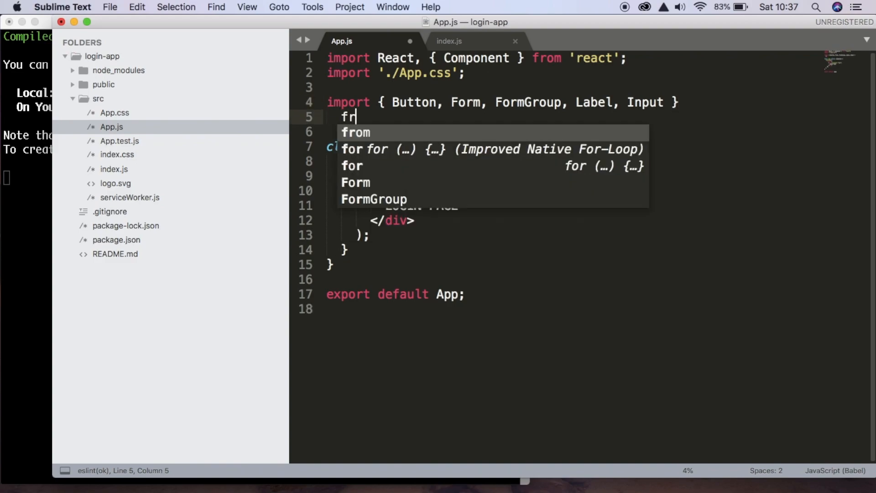
type("om 'rea")
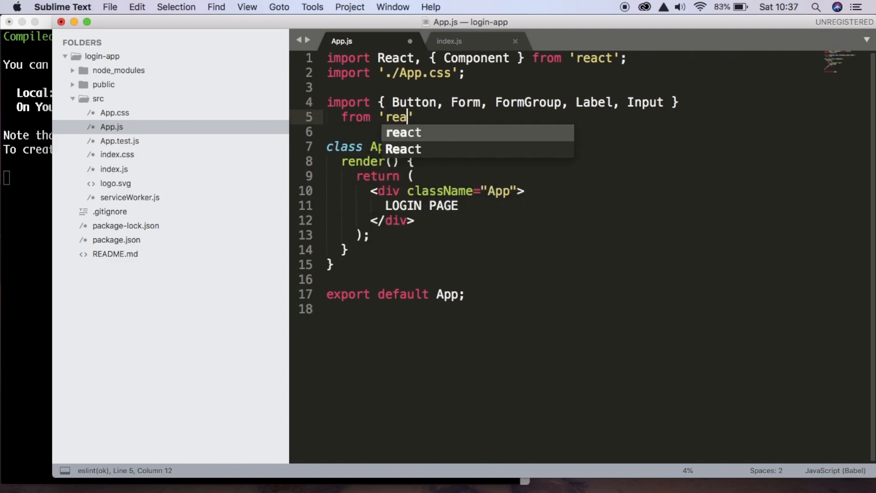
type("strap")
type("import")
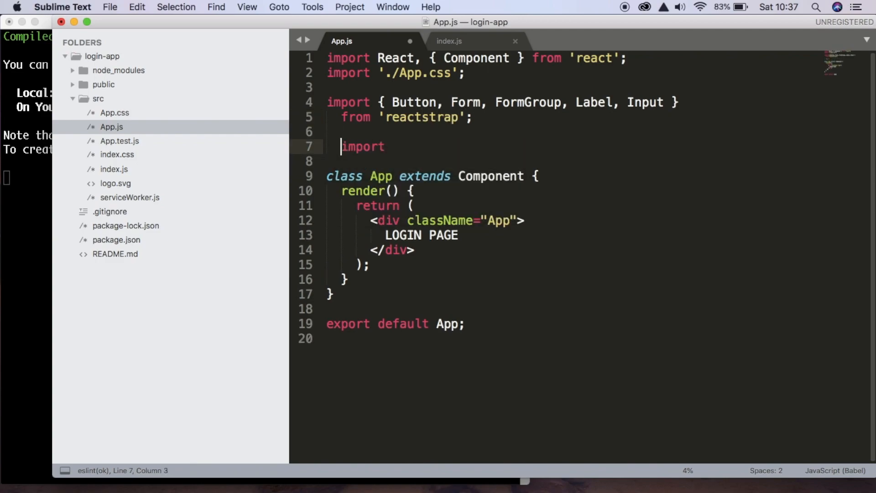
type("' '")
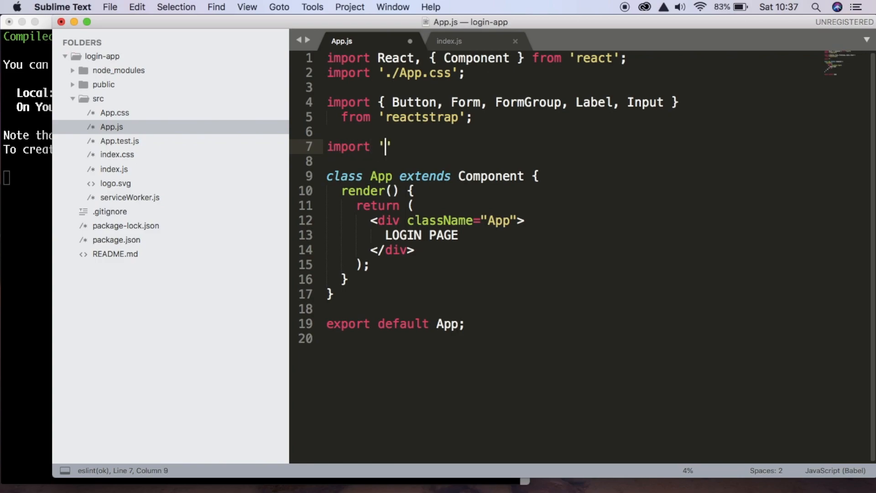
- Import FacebookLoginButton from 'react-social-login-buttons'
type("{ f}")
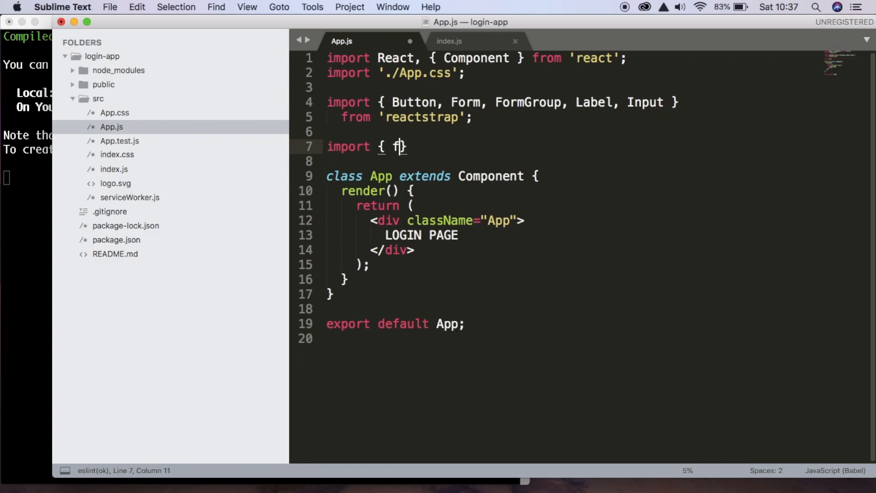
type("ac")
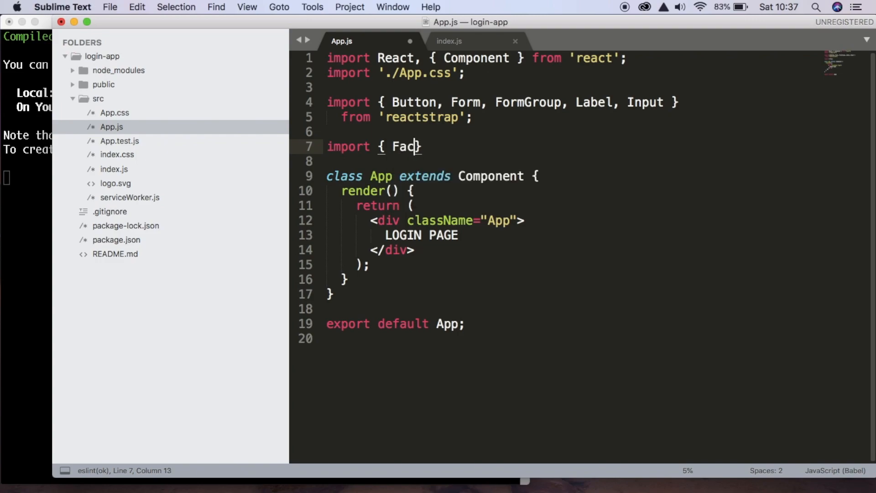
type("ebookLoginButton")
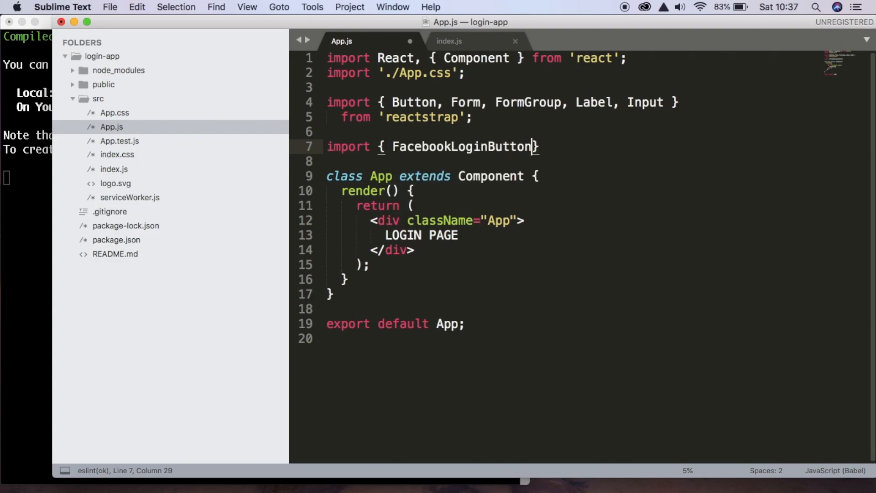
type("} from ''")
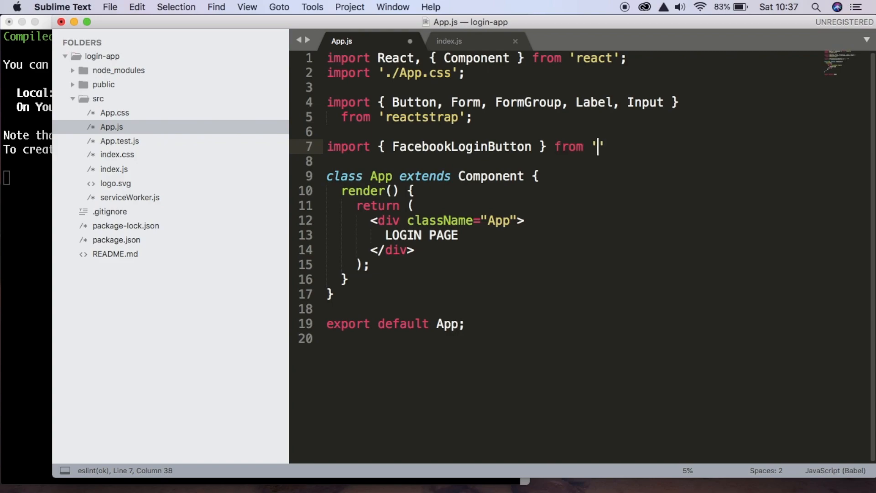
type("react-s")
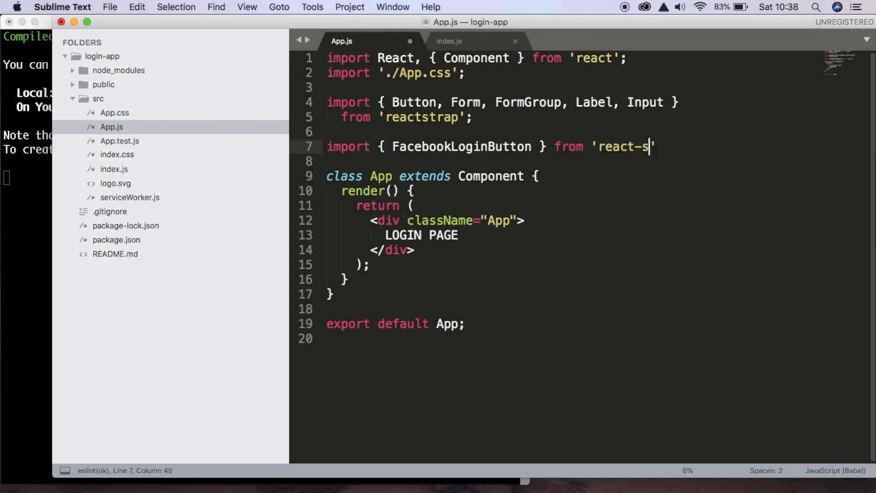
type("oca")
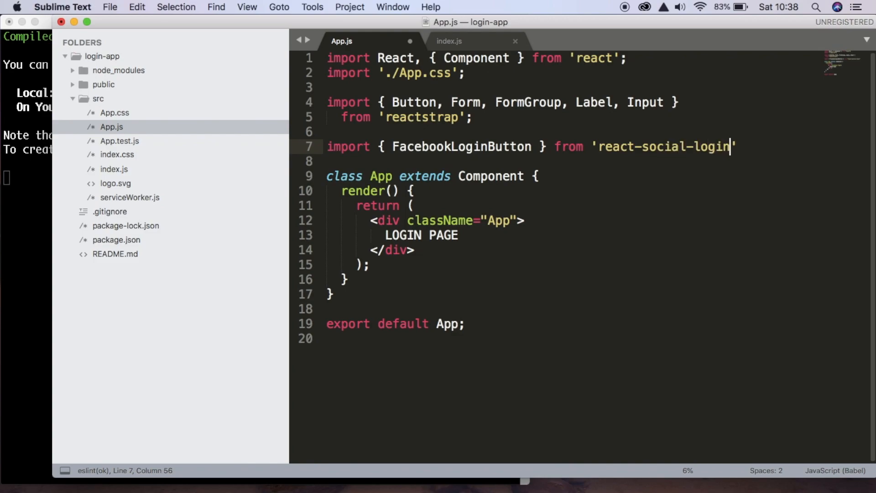
type("-buttons';")
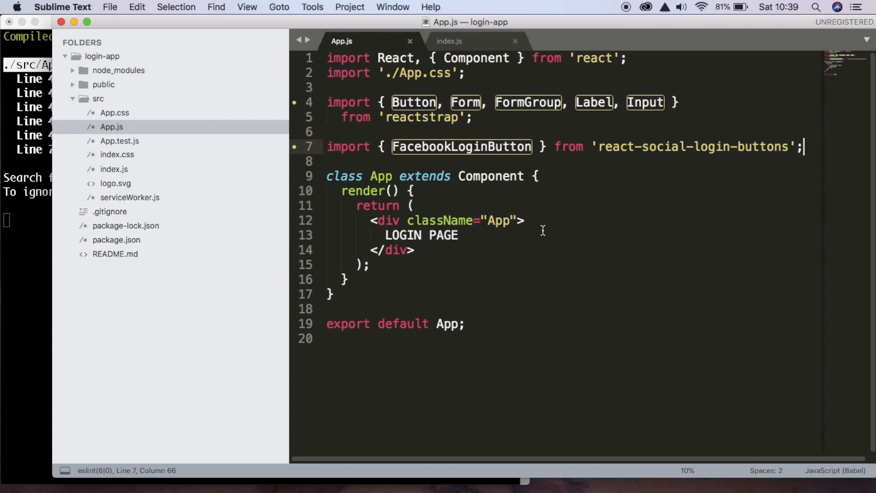
mouse_move(503, 242)
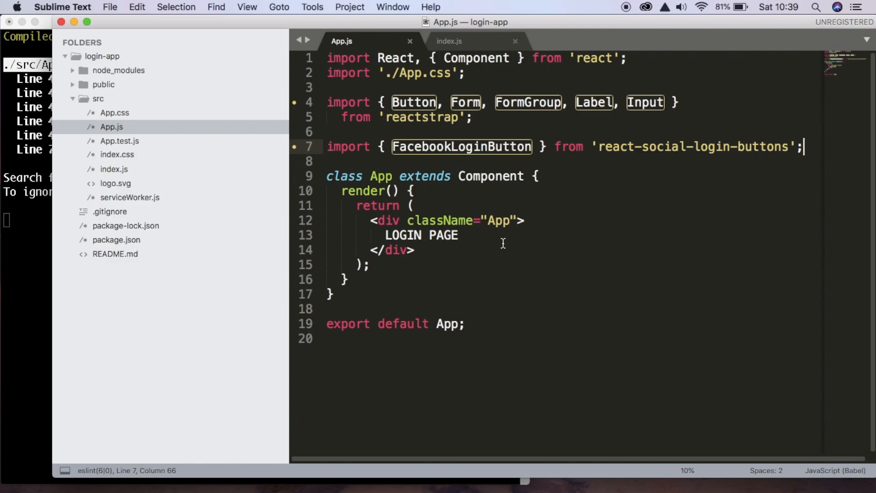
- Replace the div with a Form holding an h1 with a font-weight-bold mywebsite.com span
double_click(385, 220)
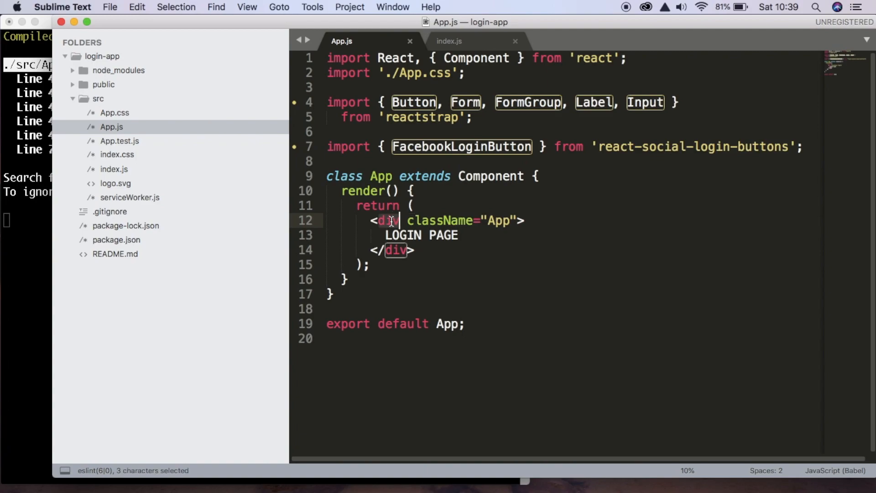
type("Form")
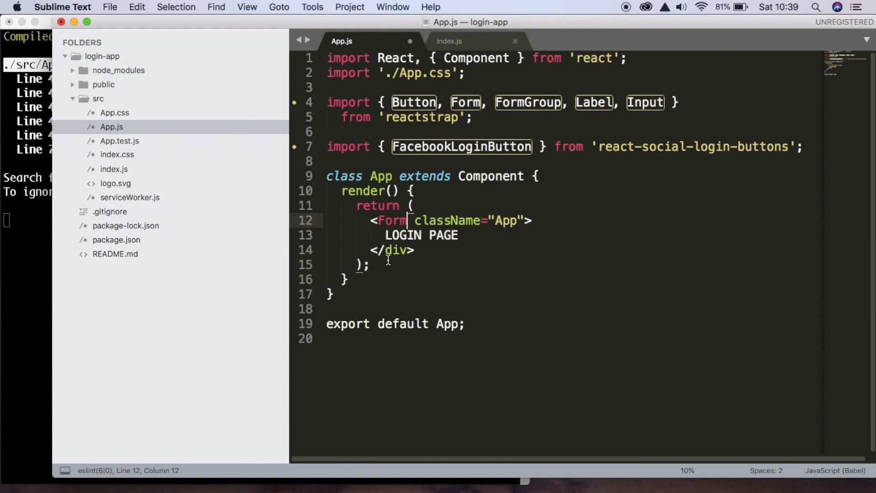
type("Form")
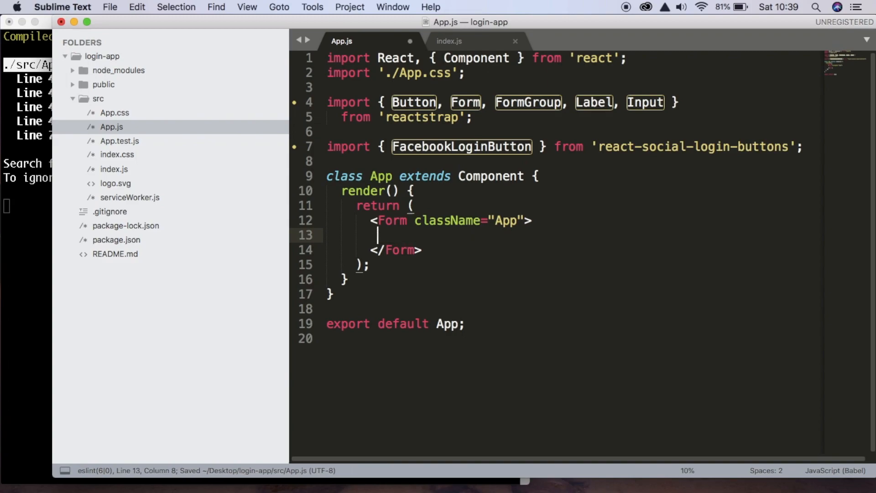
type("<h1>")
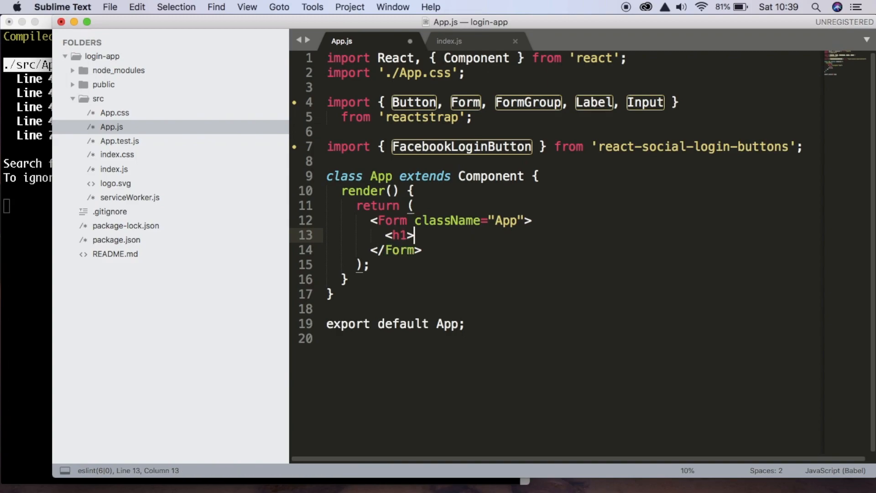
type("></h1>")
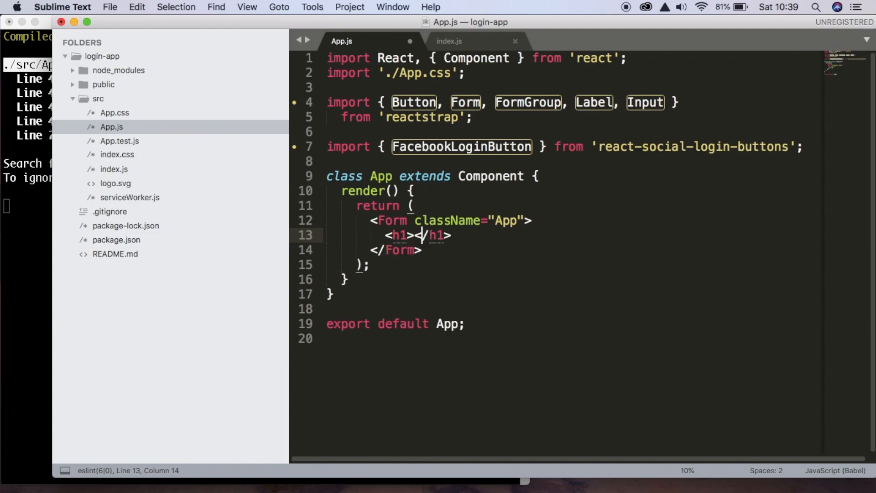
type("mywebsite.com")
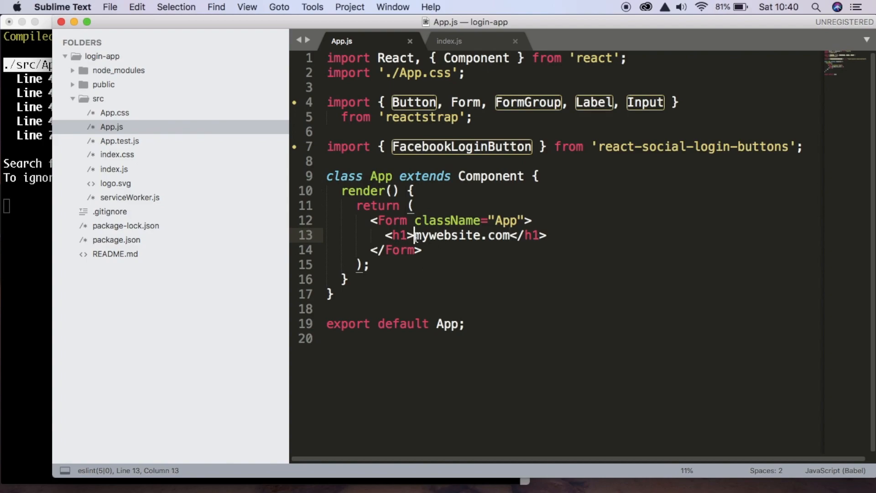
type("<span>")
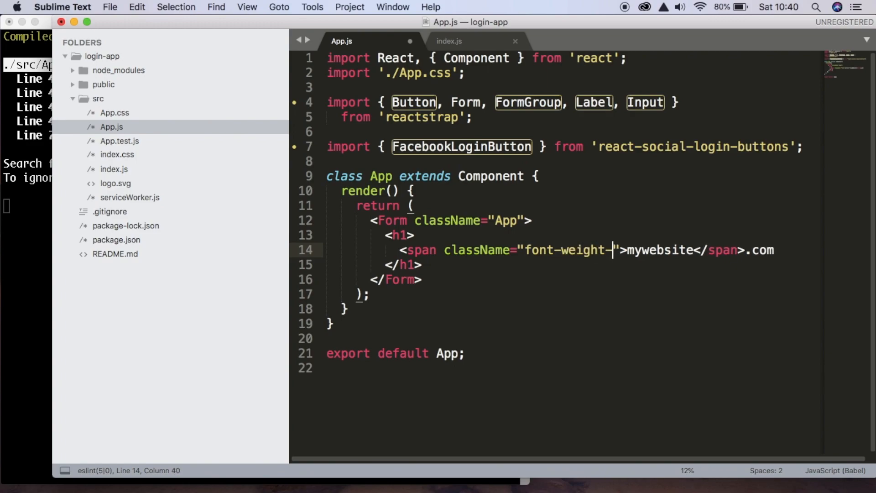
type("bold")
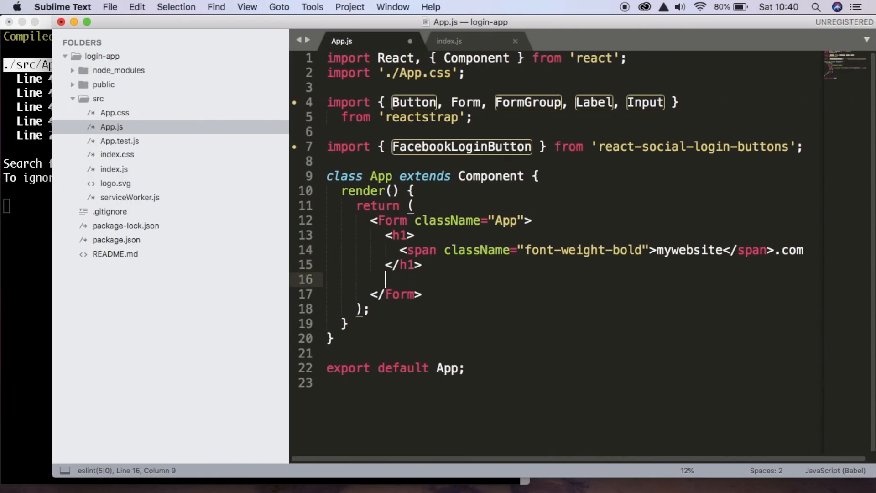
- Add an h2 Welcome heading after the h1
type("<h2>")
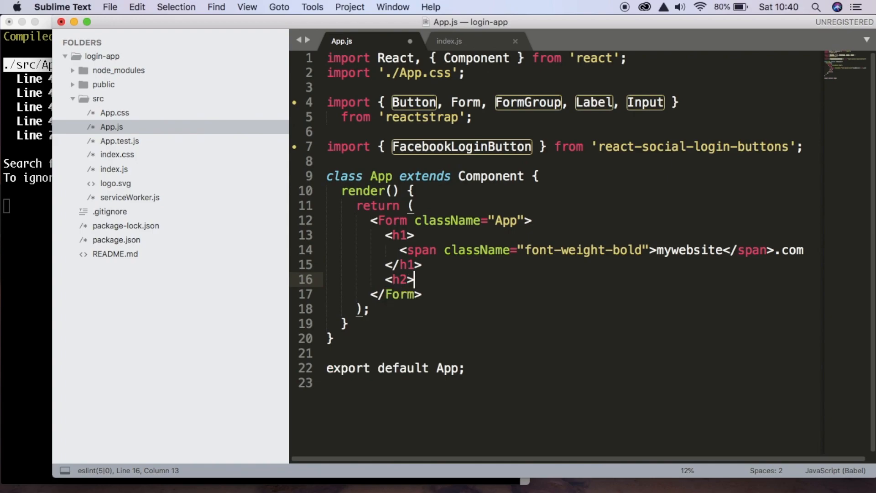
type("></h2>")
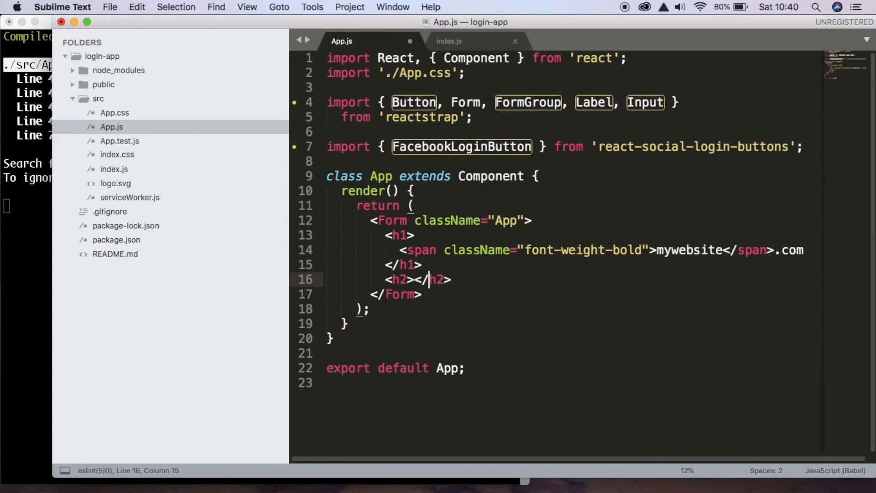
type("Welcome")
type("<>")
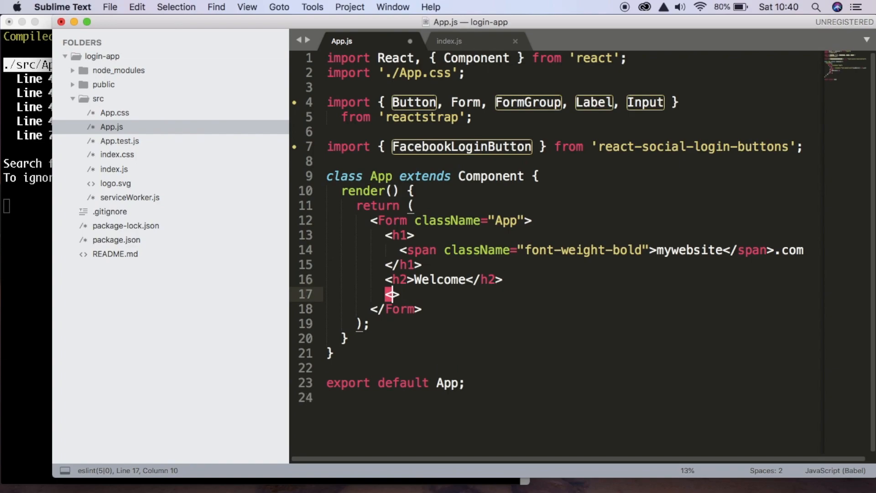
- Add a FormGroup with an Email Label and an email Input with placeholder Email
type("FormGroup>")
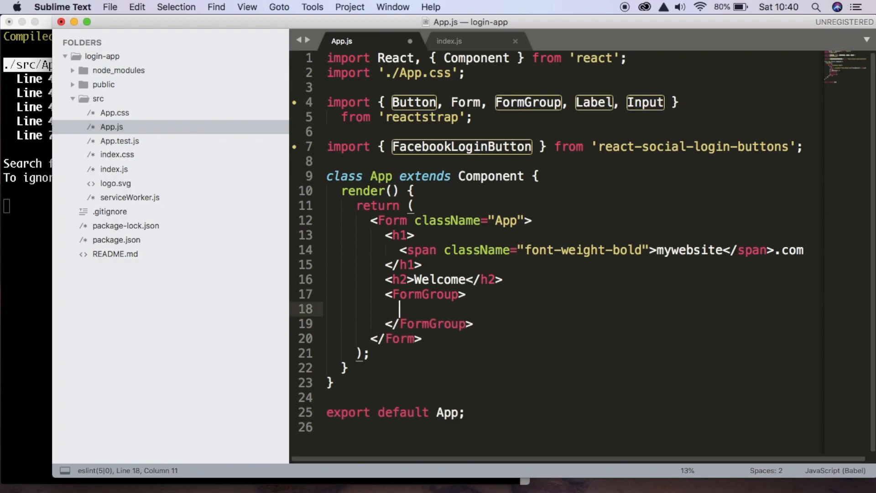
type("<Li")
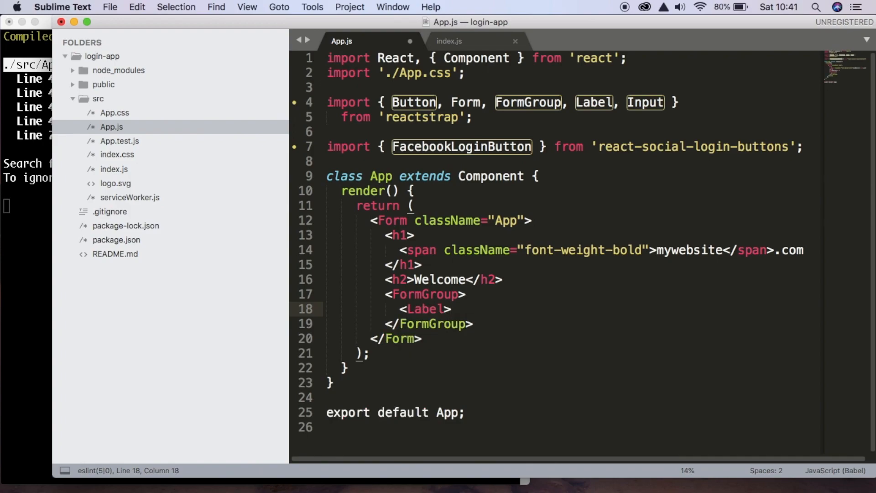
type("Email</Label>")
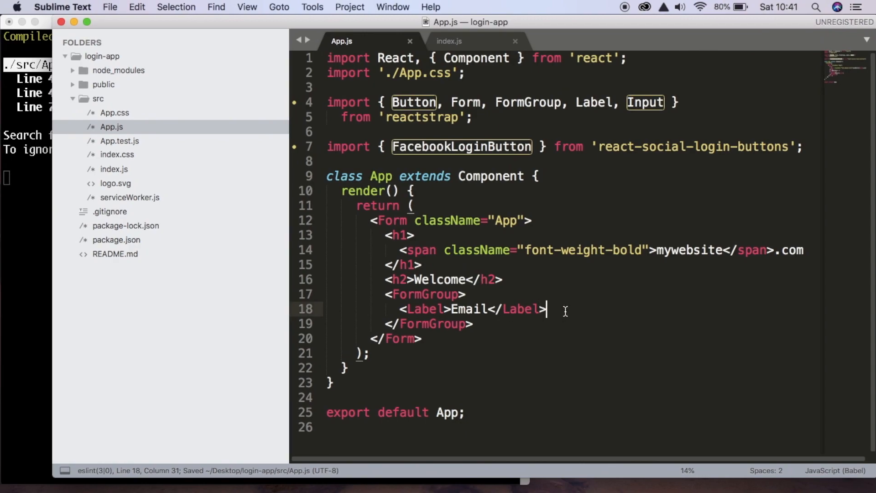
type("<Input >")
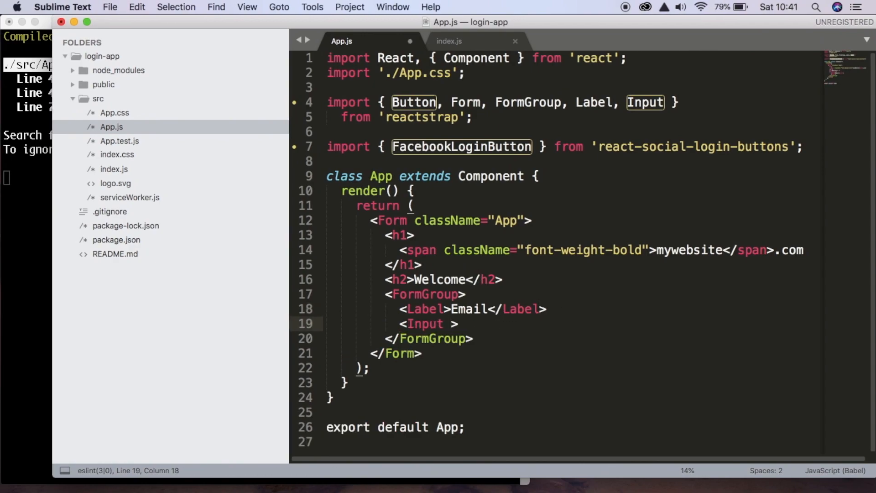
type("type=\"email")
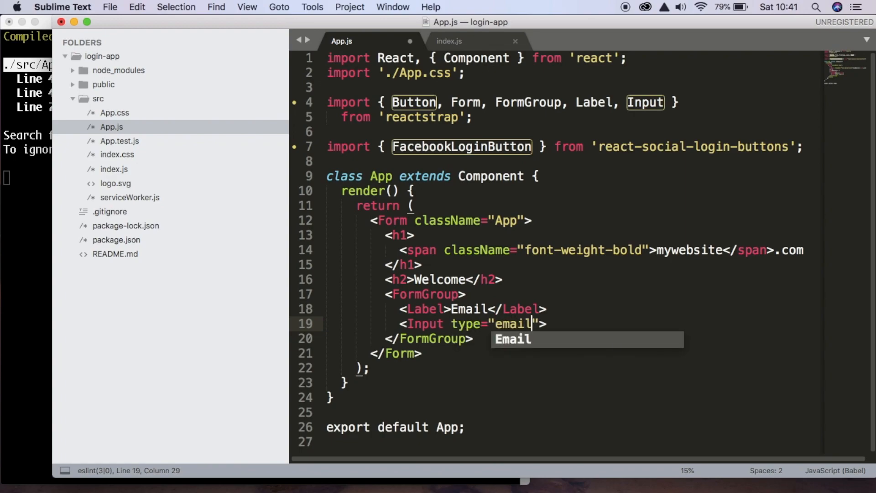
type("place")
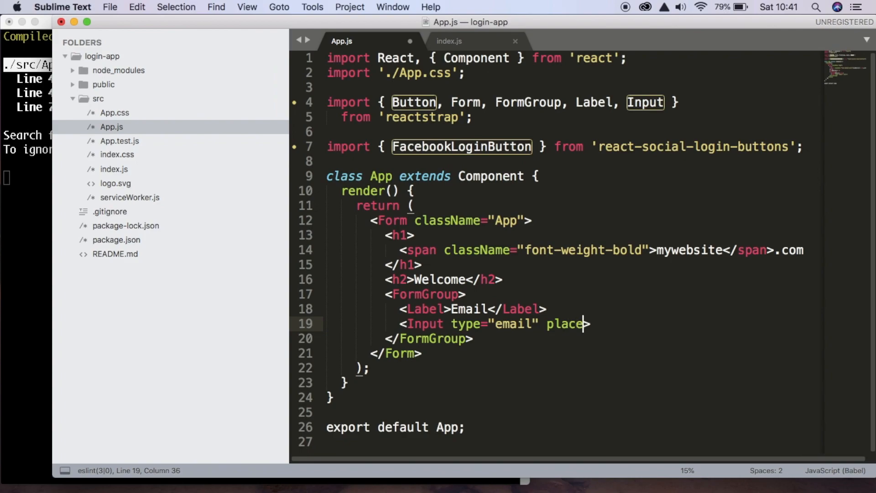
type("holder")
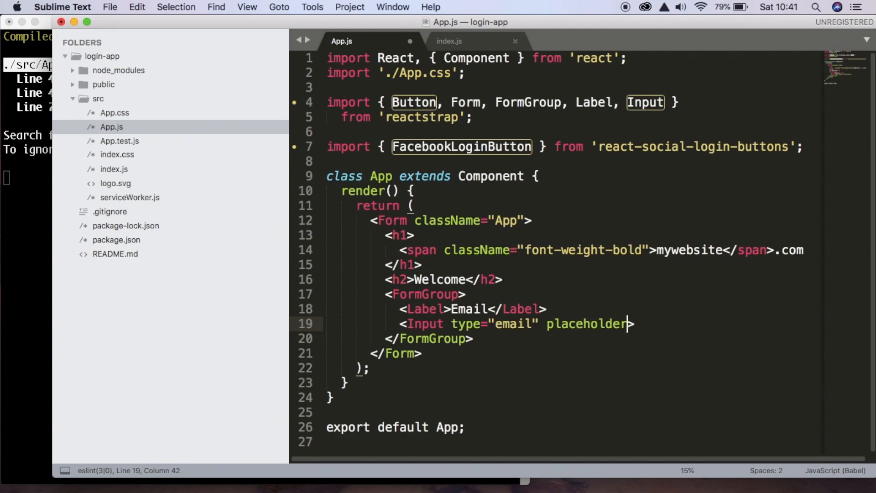
type("=\"\"")
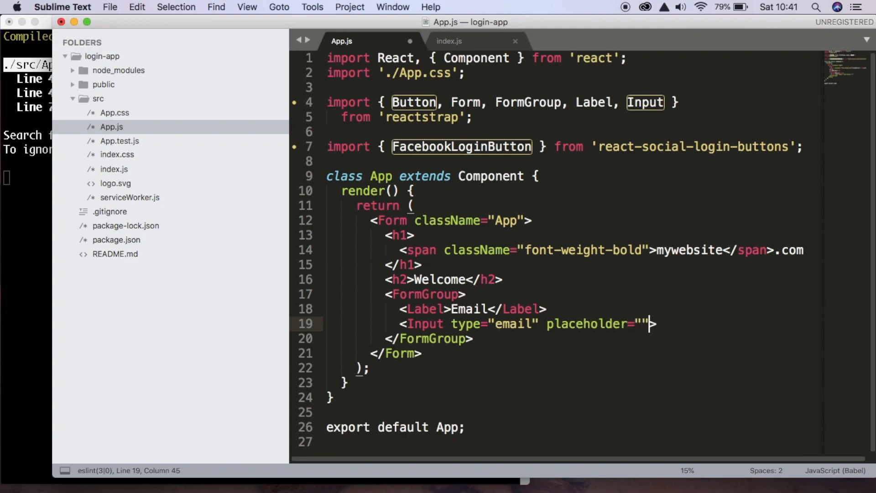
type("Email")
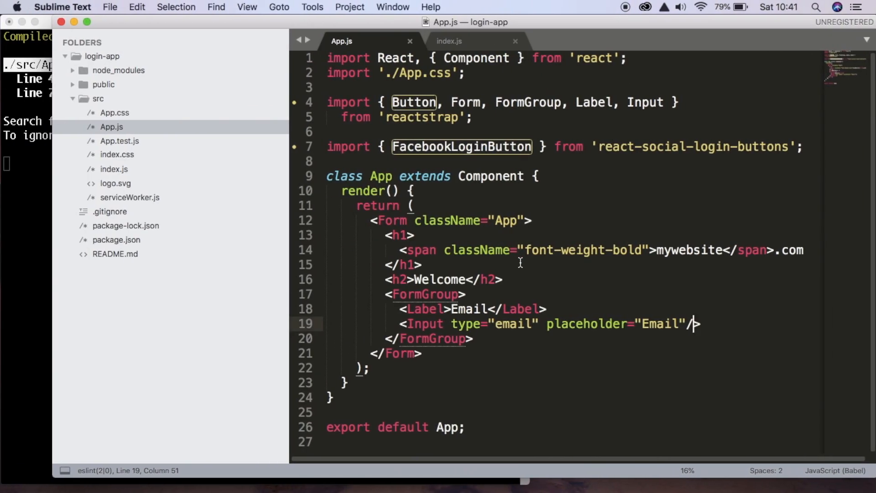
mouse_move(477, 226)
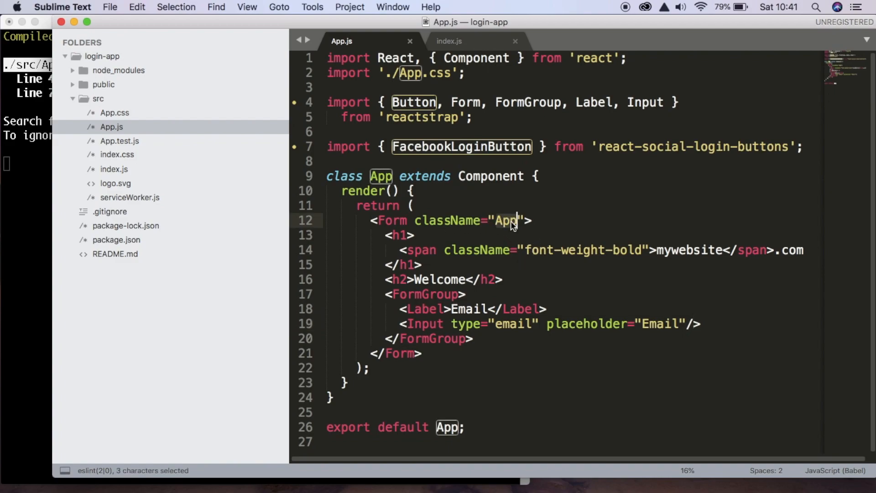
- Set the Form's className to login-form
type("login-")
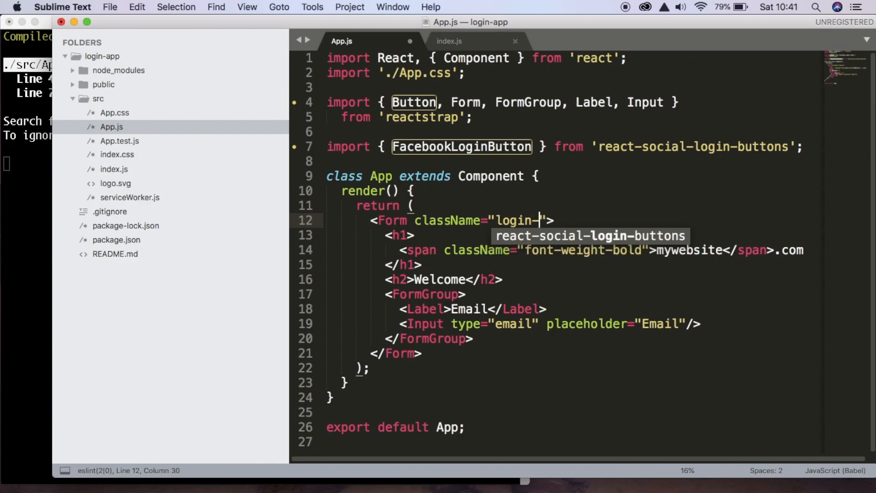
type("form")
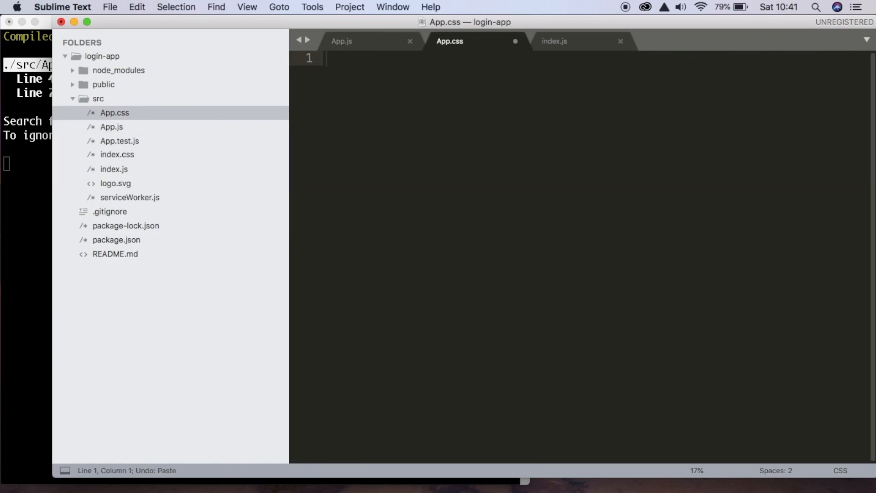
- Write .login-form in App.css: width 100%, max-width 330px, padding 15px, margin auto
type(".login-form {")
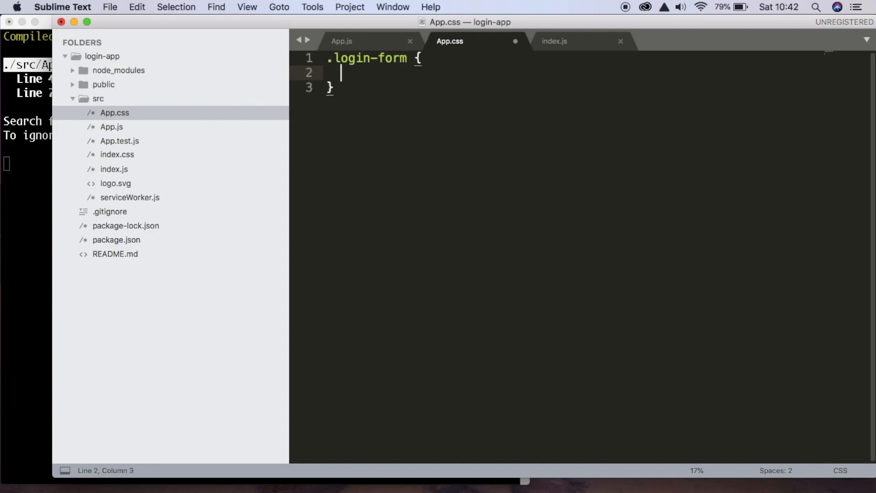
type("width: 1;")
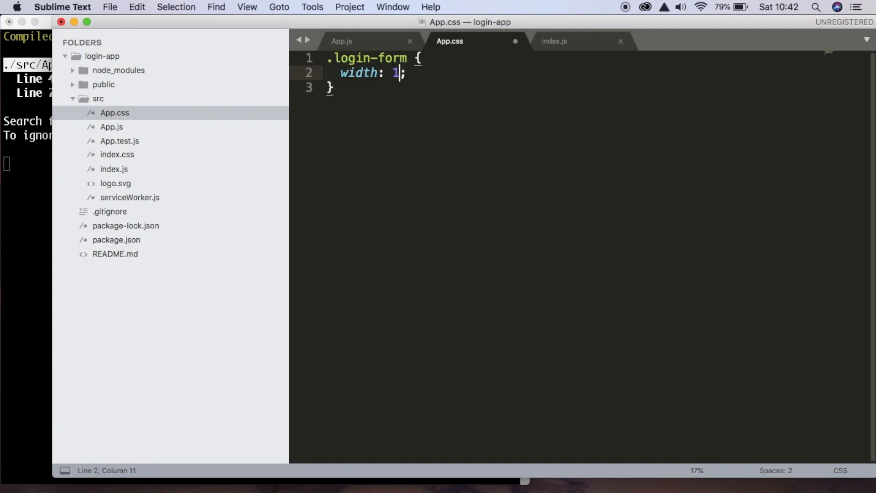
type("00%;")
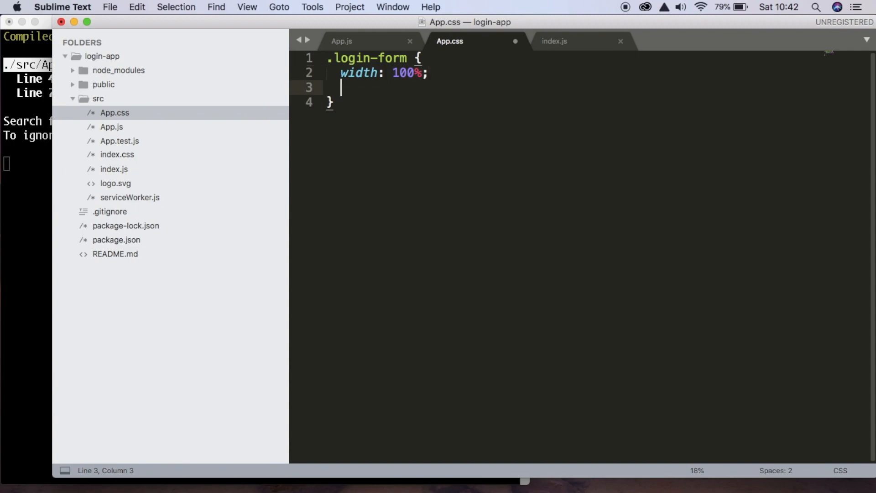
type("max-width:")
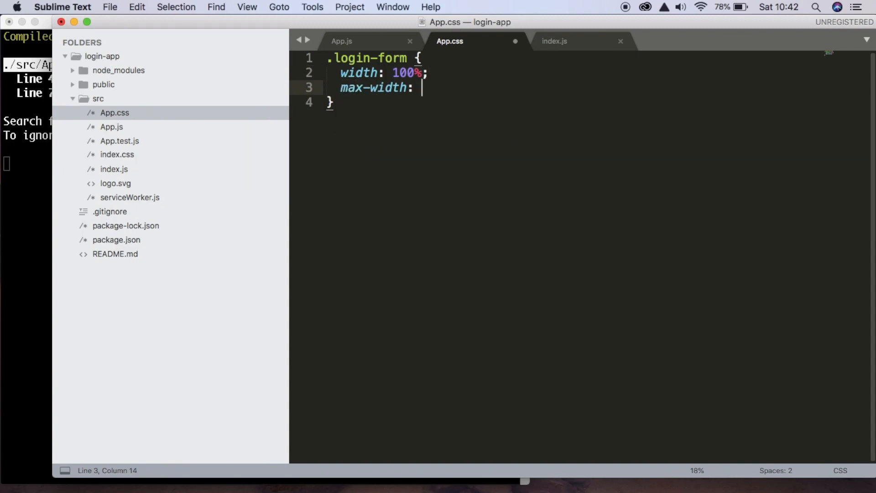
type("330px;")
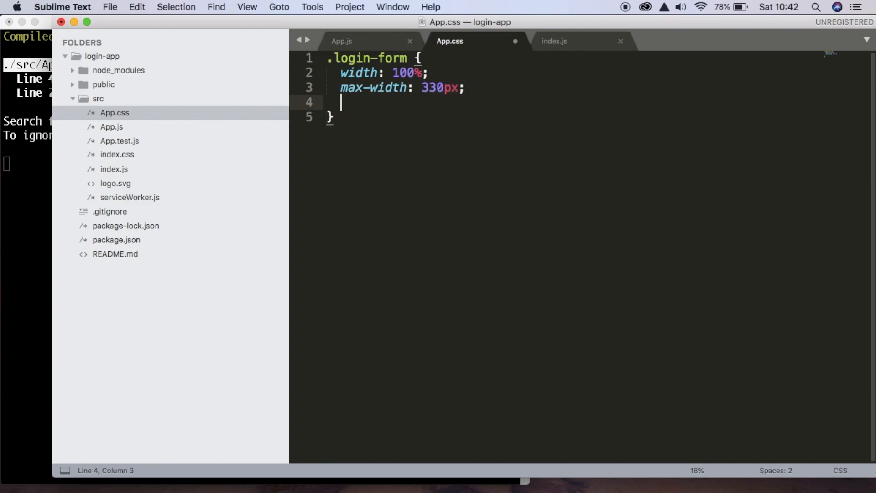
type("padding: 15p")
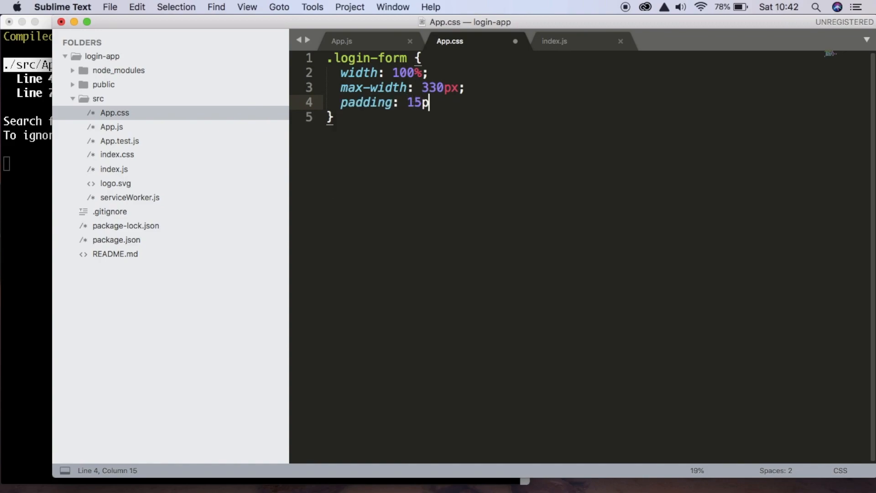
type("x;")
type("margin:")
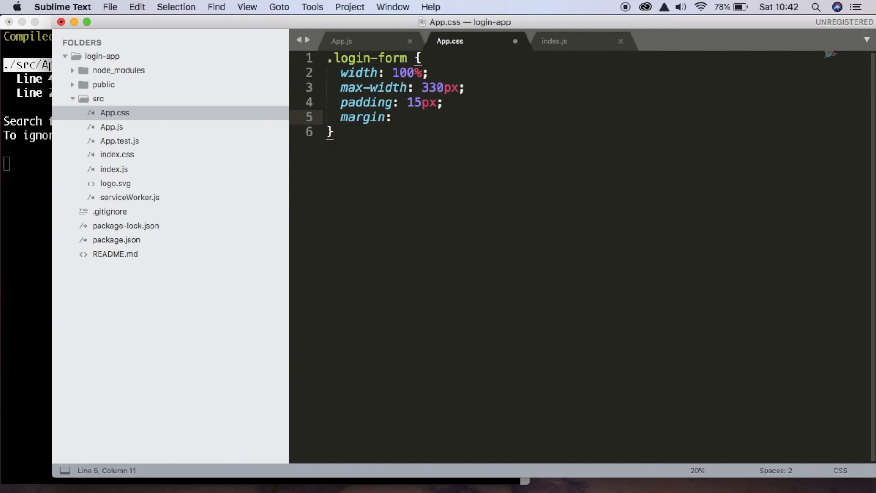
type("aut")
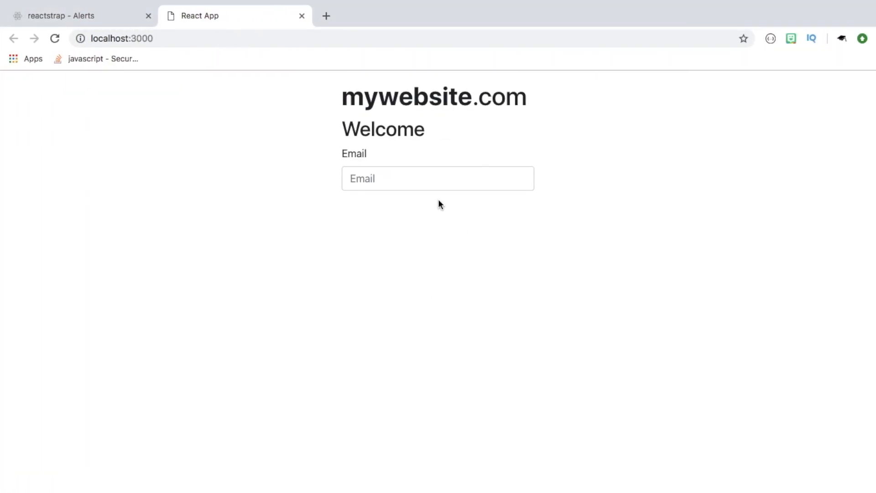
mouse_move(455, 139)
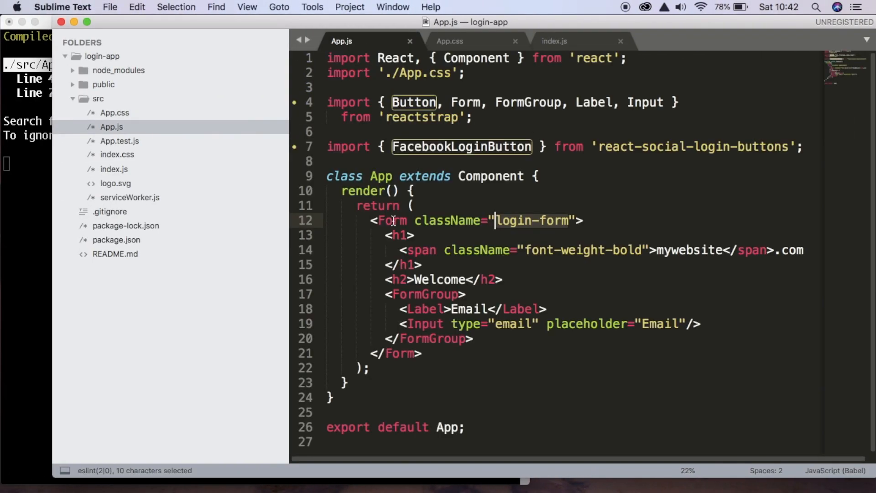
- Give the Welcome h2 a text-center className and check it centered in Chrome
left_click(407, 279)
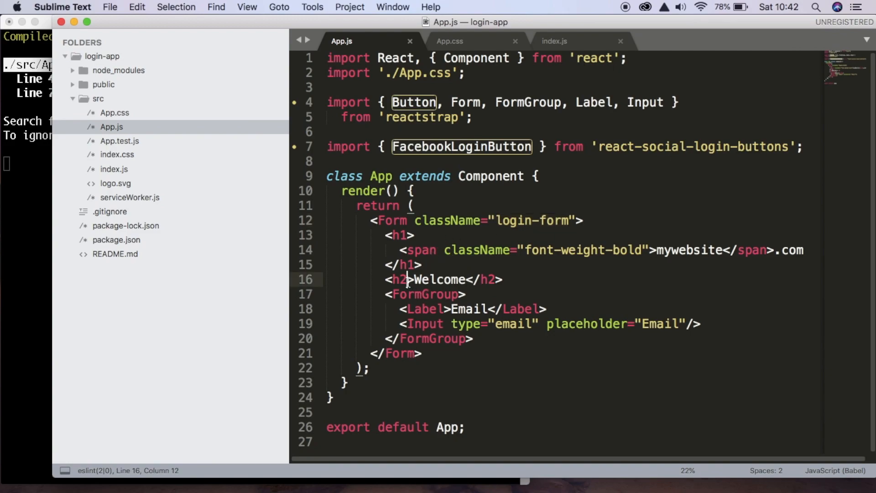
type("className=\"\"")
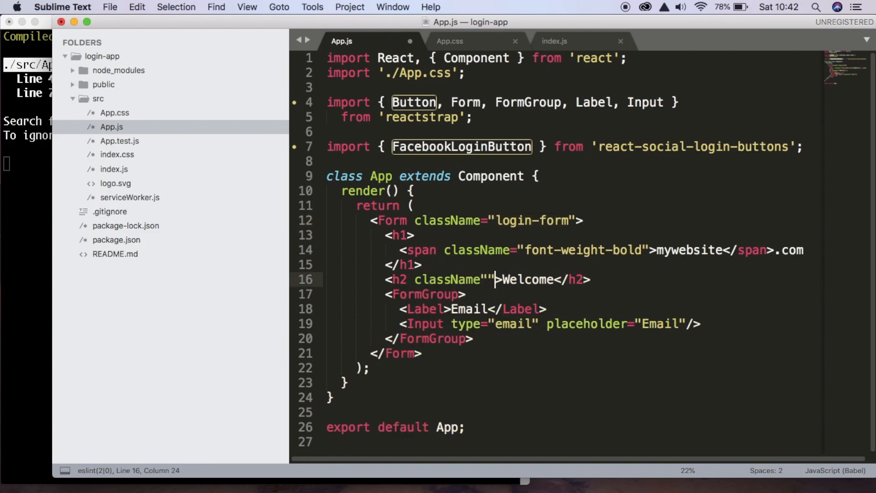
type("tex")
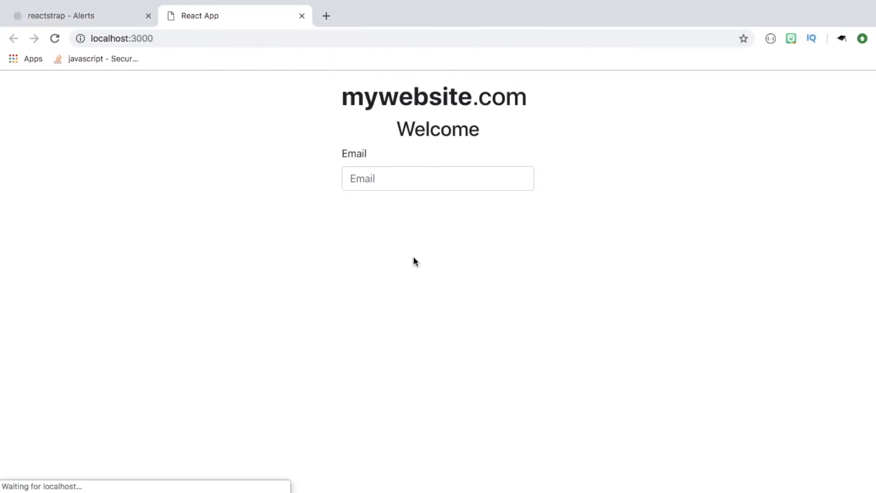
double_click(438, 129)
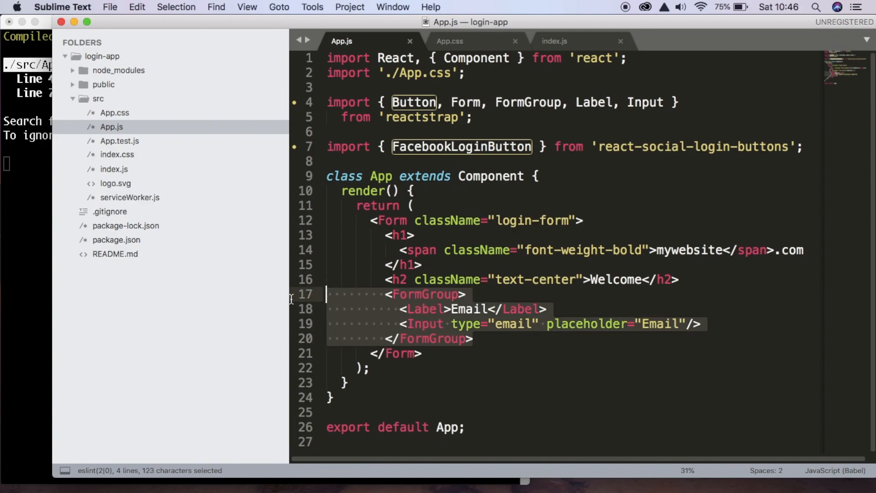
- Paste a duplicate of the Email form group, change it to Password, and test typing into it in Chrome
key("cmd+v")
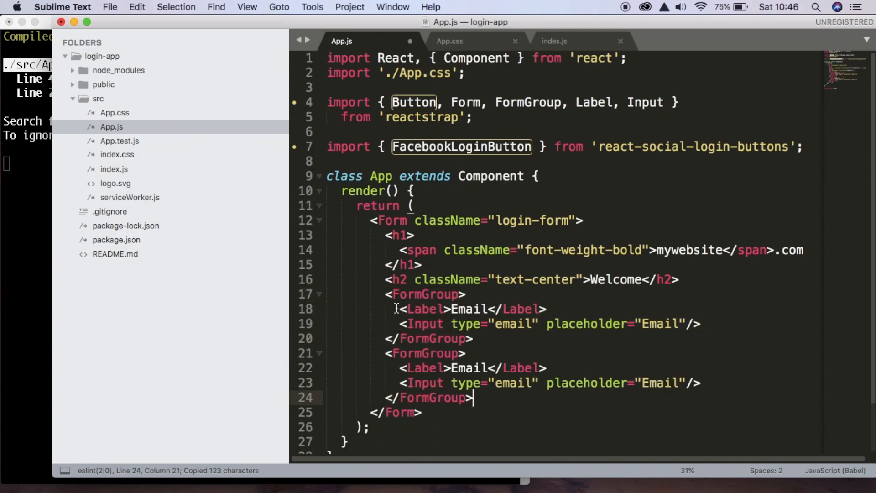
type("Pass")
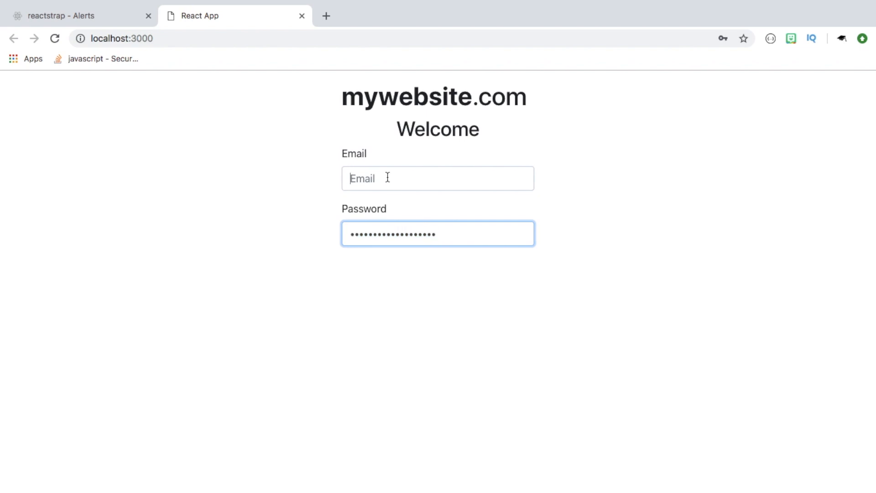
type("dadsa")
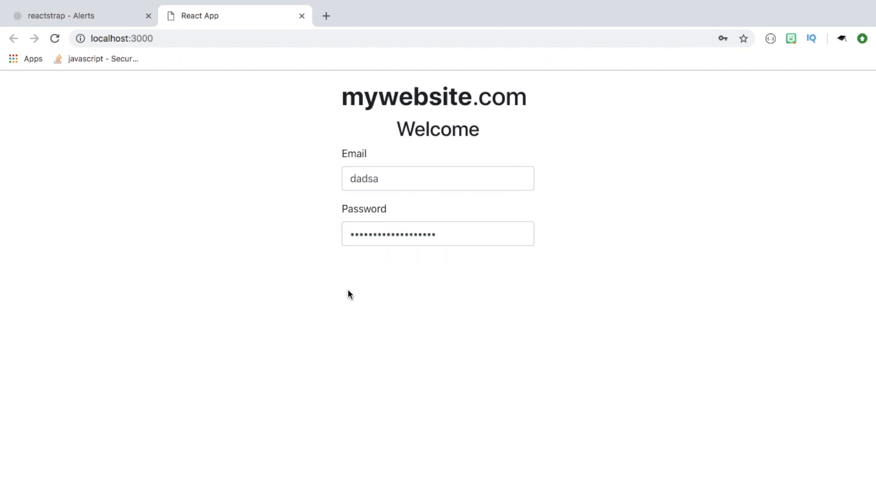
mouse_move(363, 286)
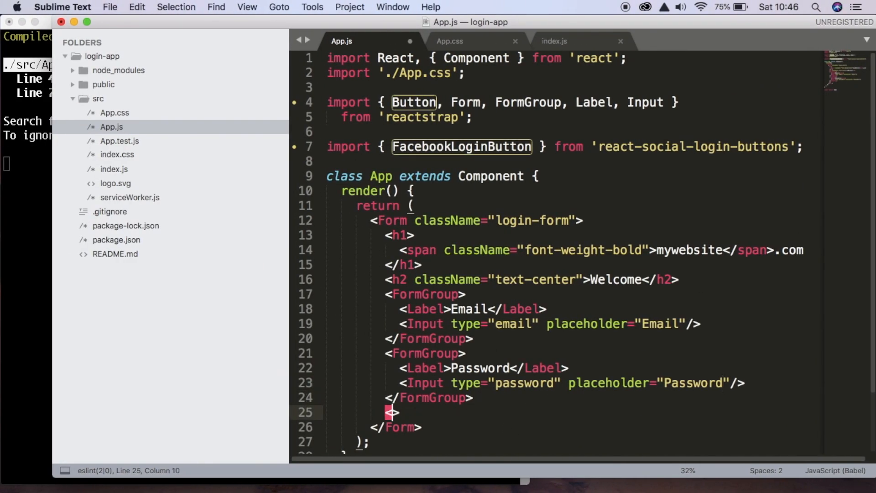
- Add a <Button>Log in</Button> element below the Password form group
type("Button")
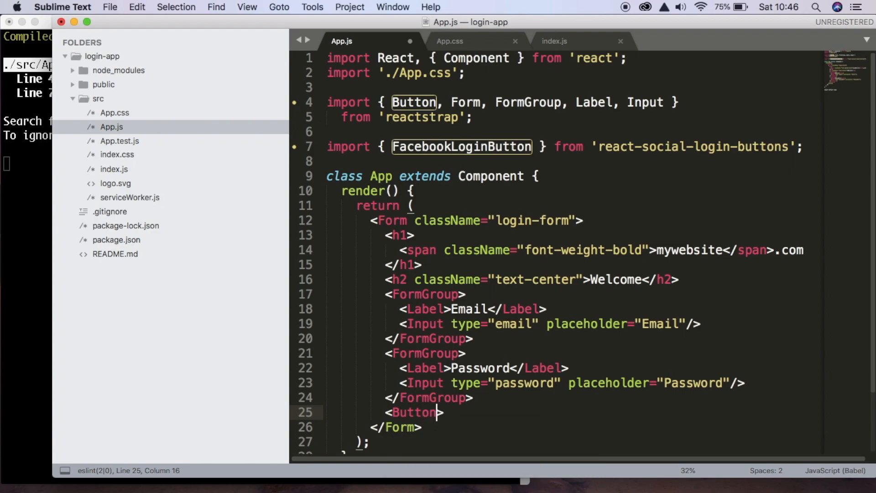
type("Log")
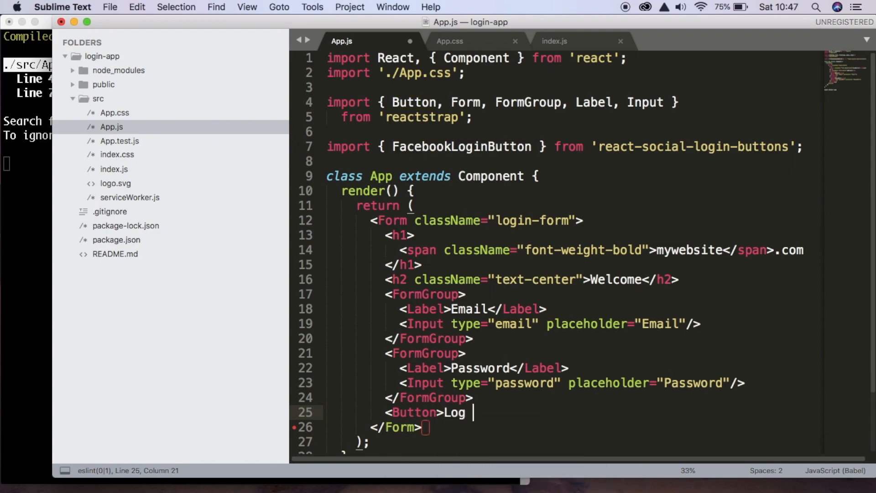
type("in</B")
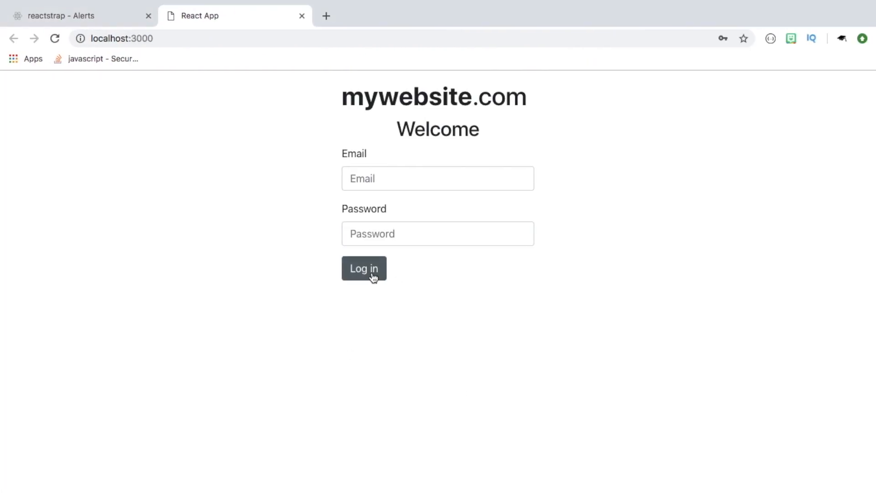
mouse_move(354, 310)
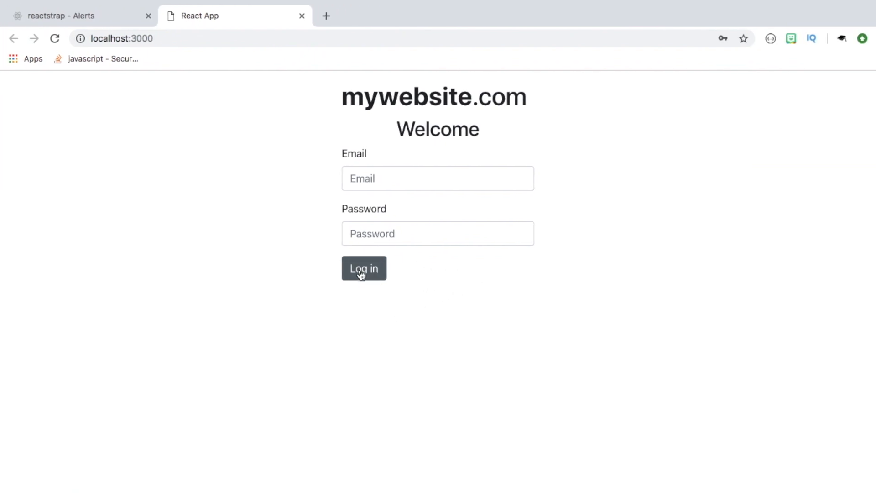
mouse_move(399, 275)
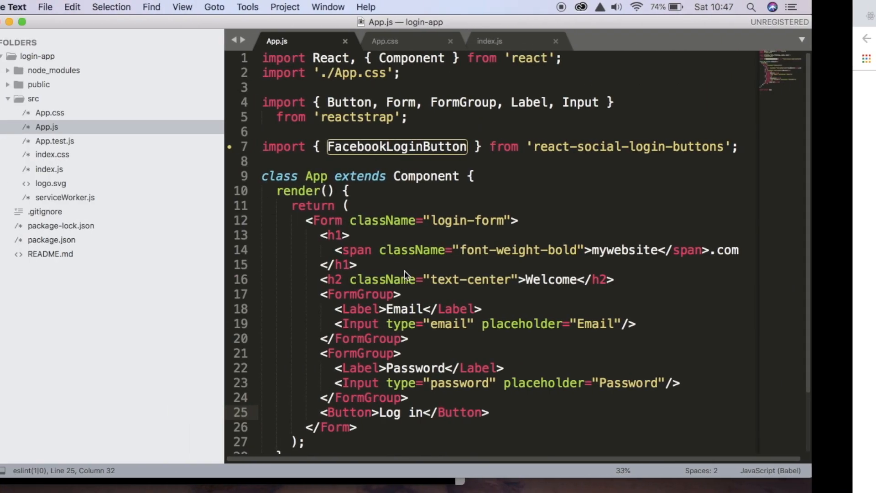
- Give the Log in Button className="btn-lg btn-dark btn-block" with its label and closing tag on separate lines
type("clas")
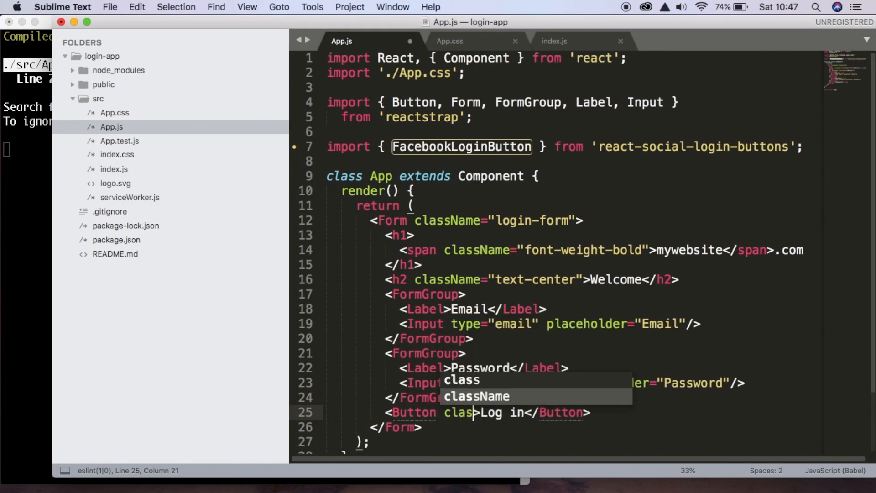
key("Tab")
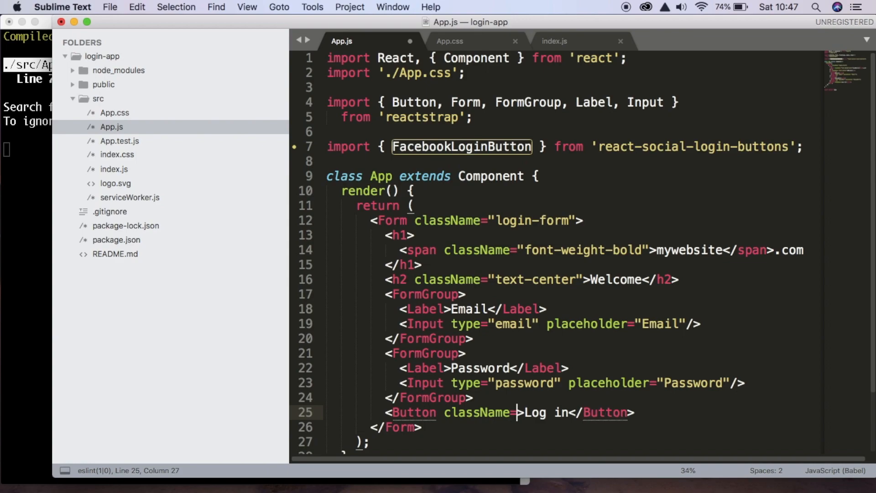
type("b\"")
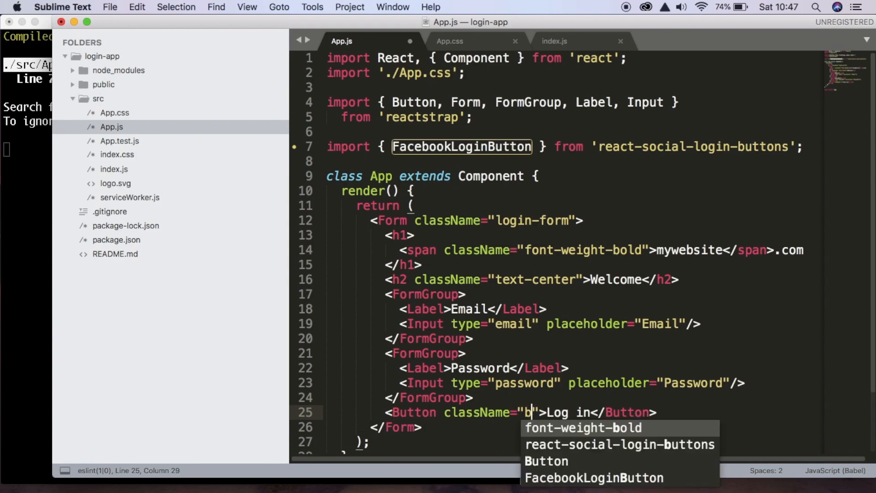
type("tn-lg btn-")
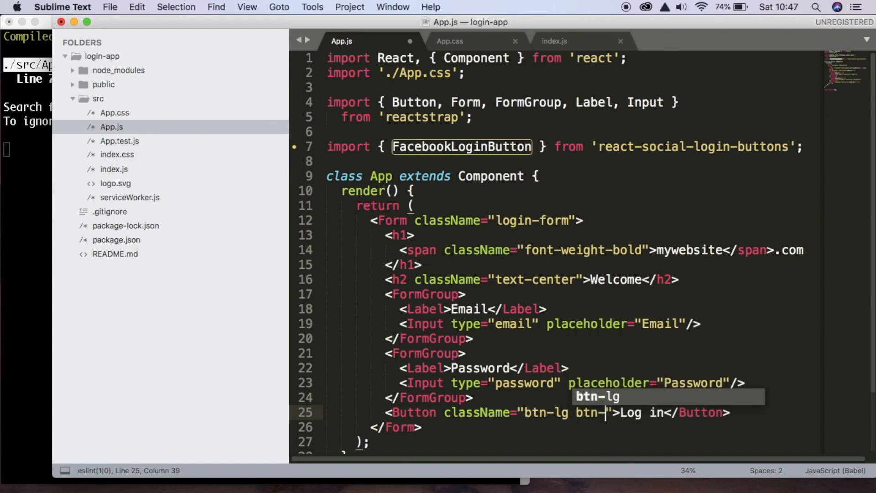
type("dark")
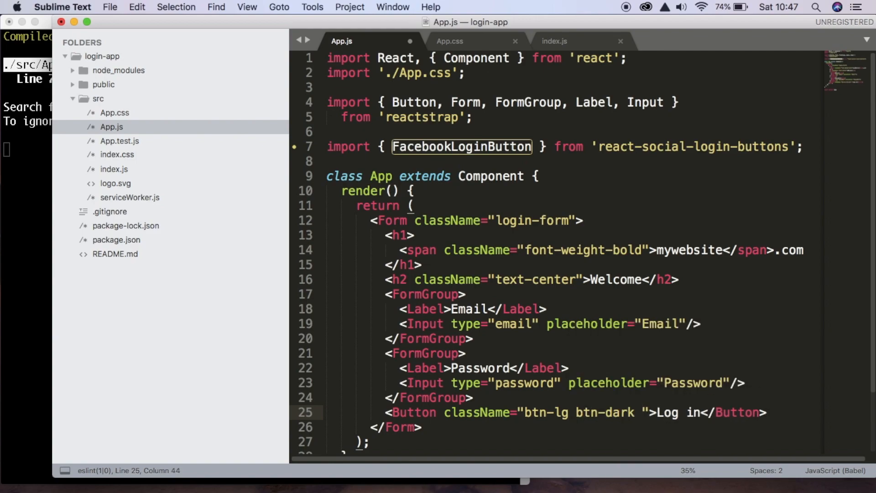
type("btn-block")
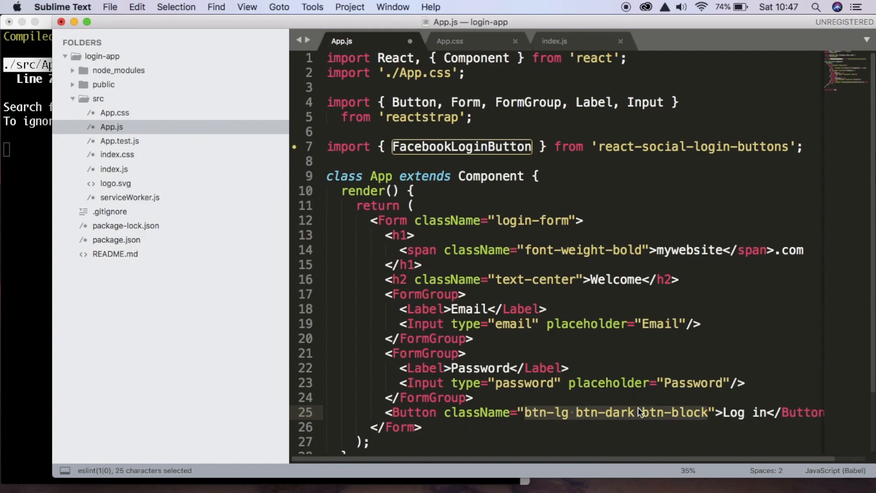
key("enter")
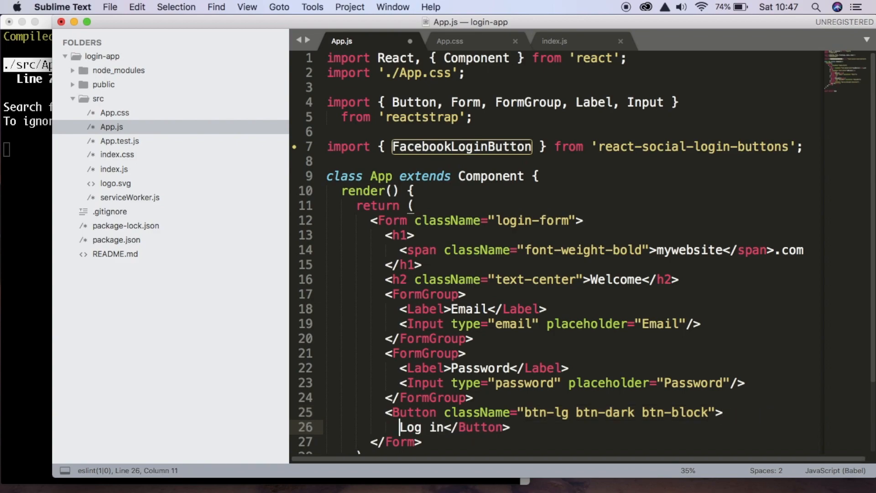
key("enter")
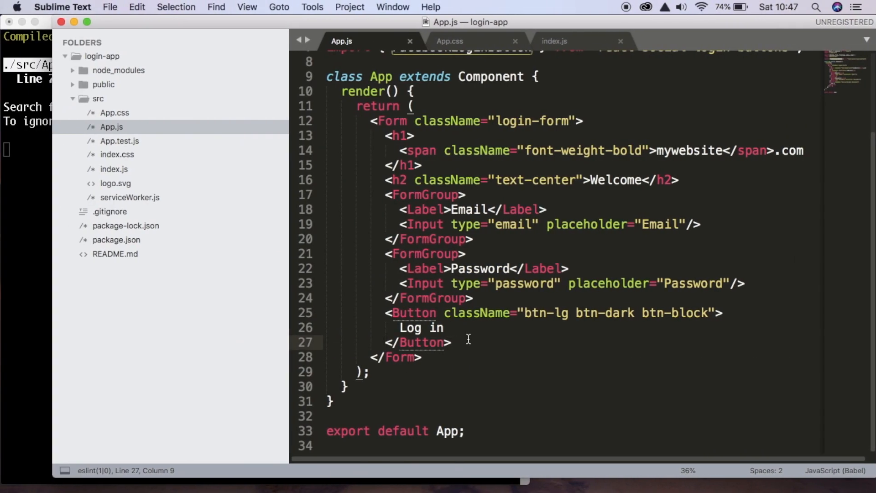
- Add a div with className "text-center pt-3" reading 'Or continue with your social account' after the Button
type("<>")
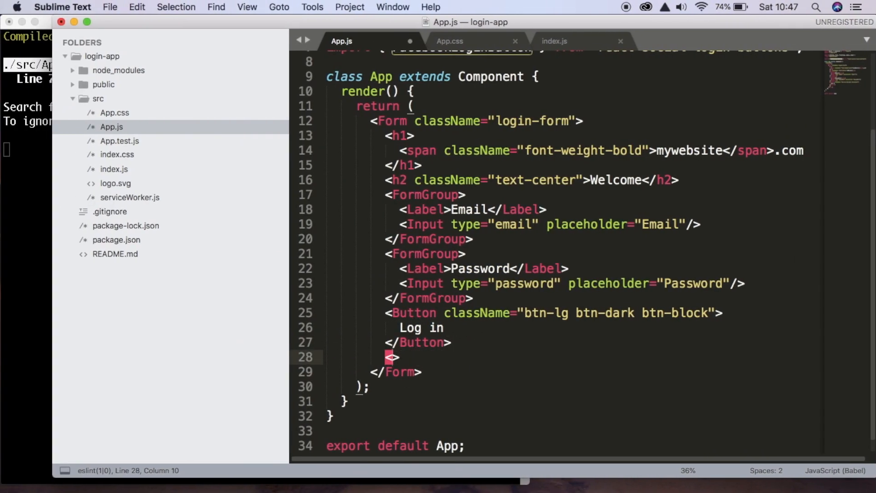
type("div className=\"tex")
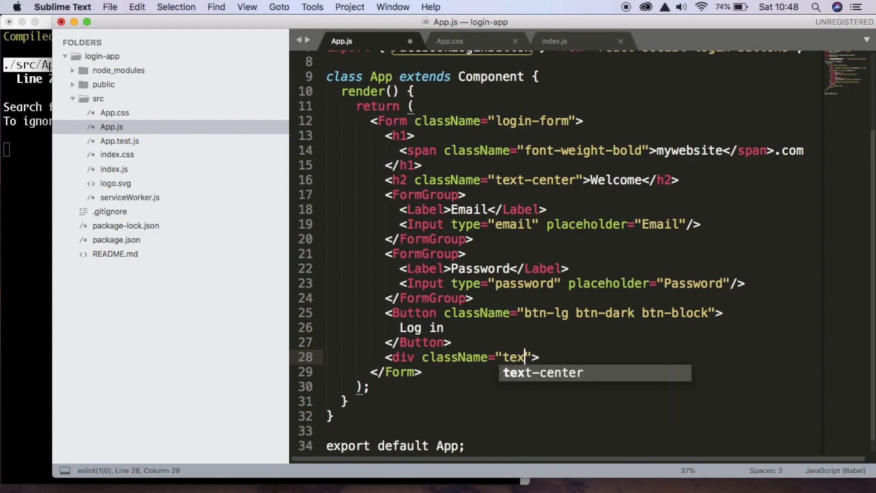
type("pt-3")
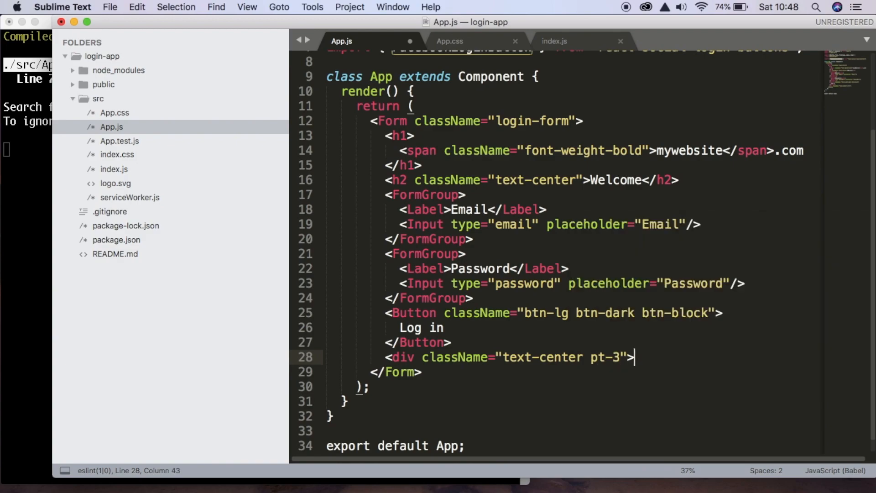
type("Or con")
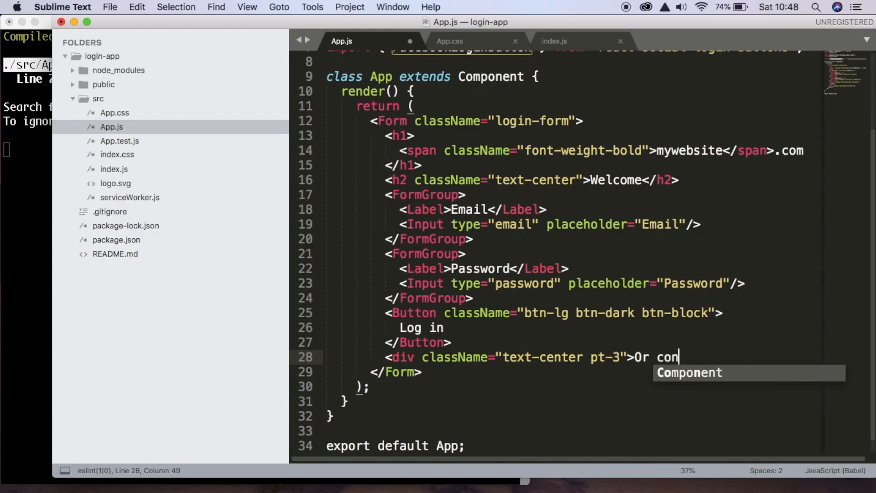
type("tinue with your social")
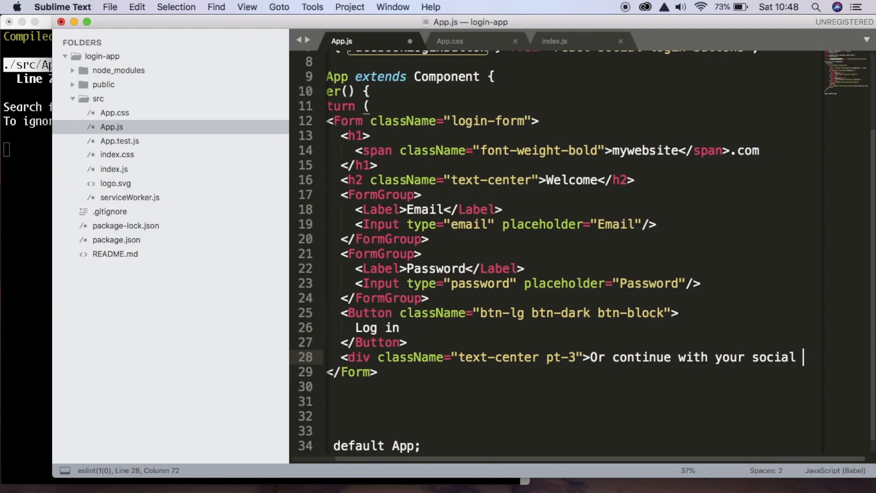
type("account")
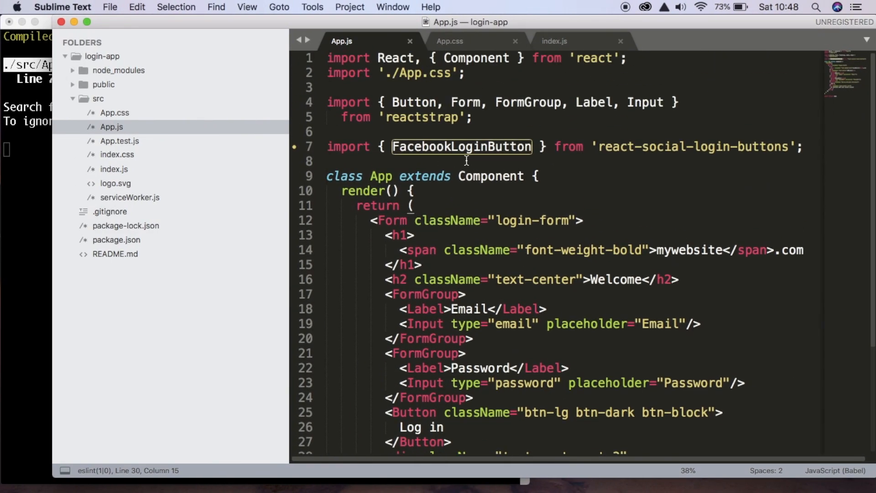
scroll("down", 3)
type("<FacebookLoginButton/>")
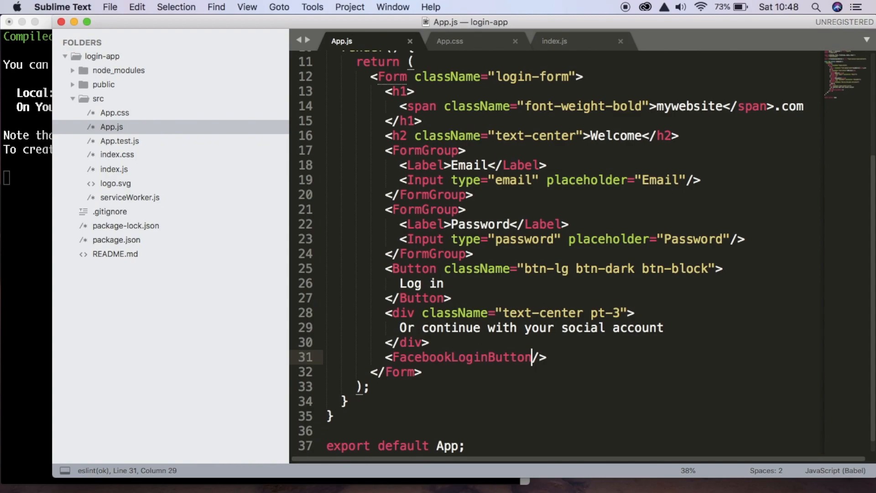
- Give the FacebookLoginButton className="mt-3 mb-3"
type("className=\"\"")
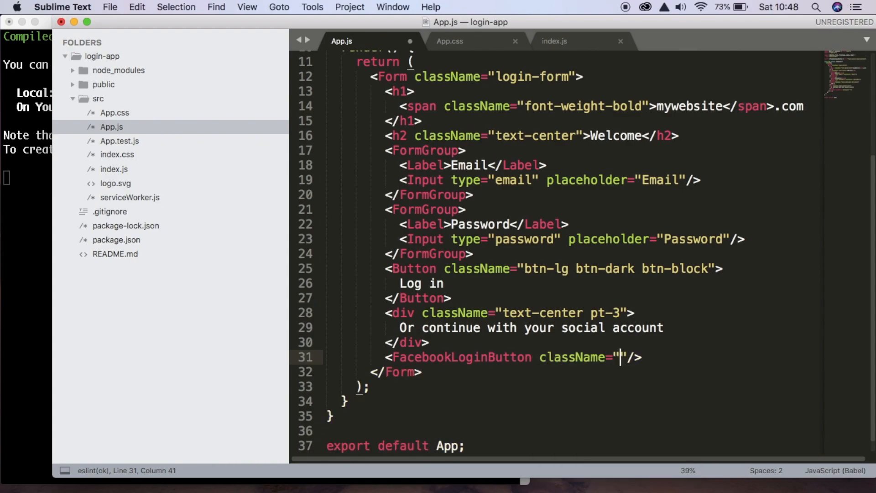
type("mt-3 b")
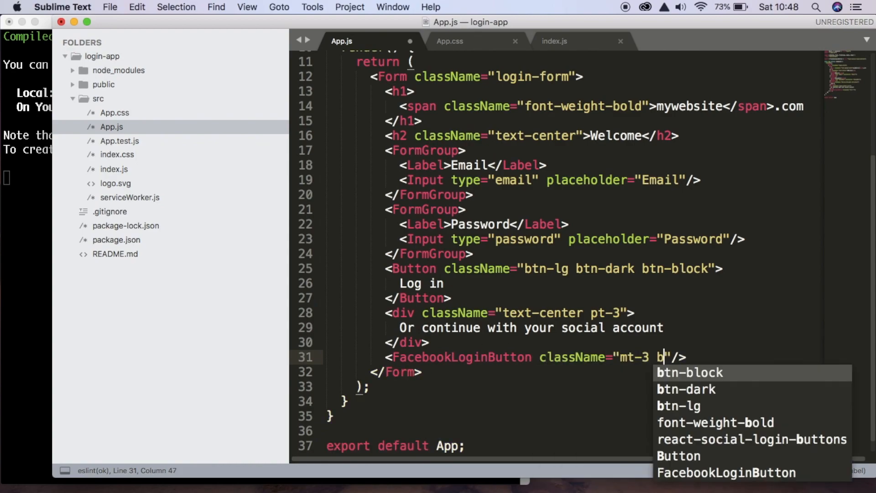
type("mb-3")
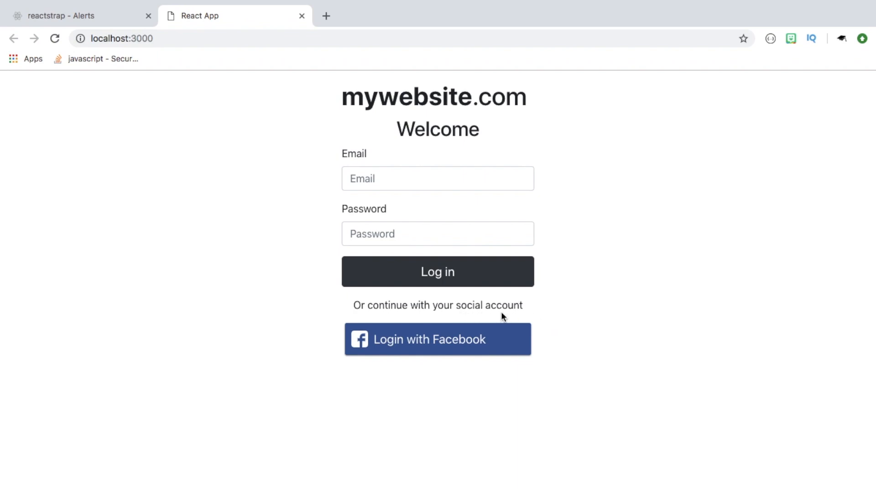
mouse_move(527, 319)
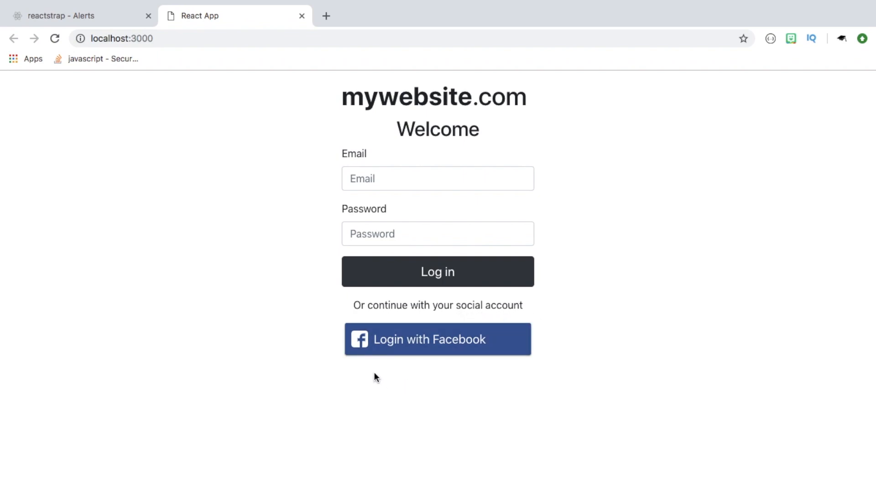
mouse_move(471, 406)
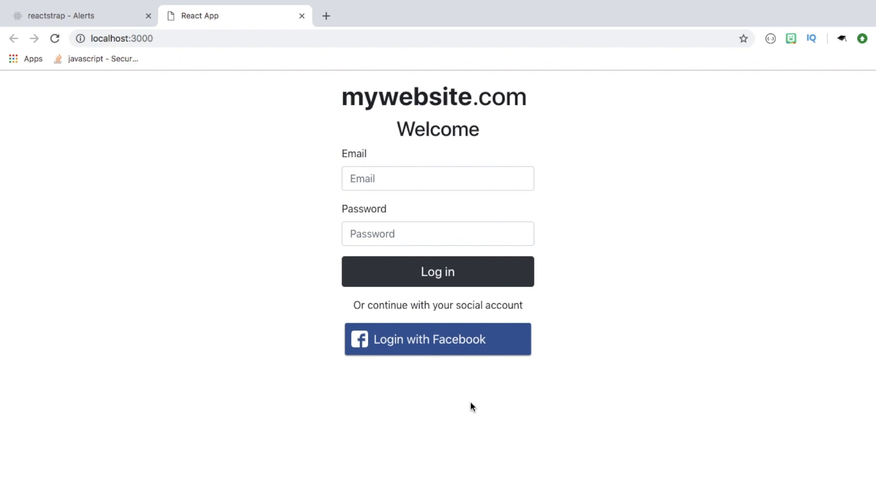
mouse_move(515, 381)
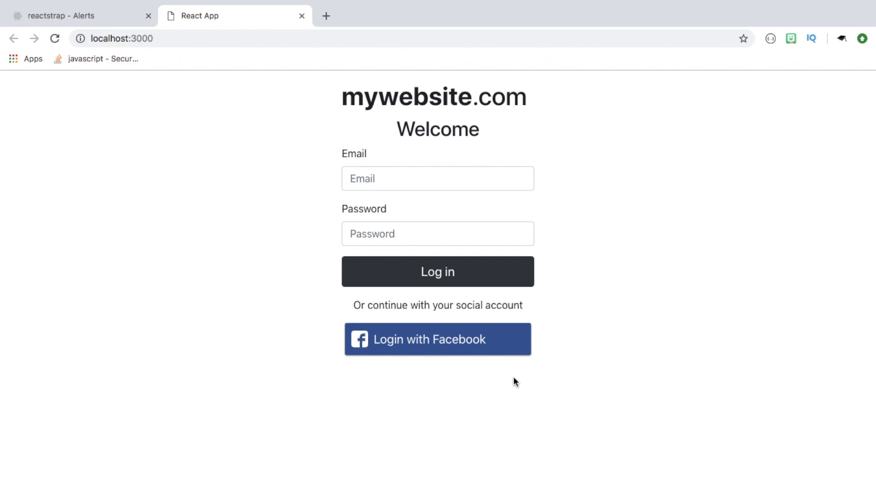
mouse_move(486, 385)
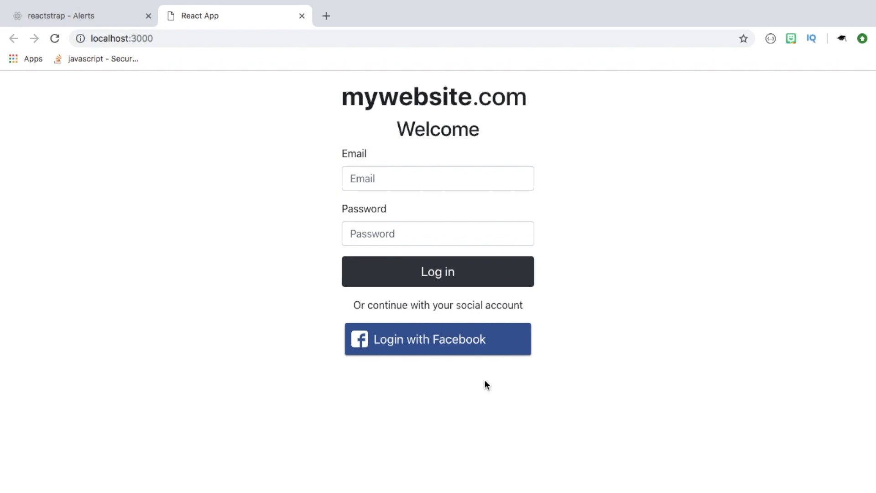
mouse_move(477, 379)
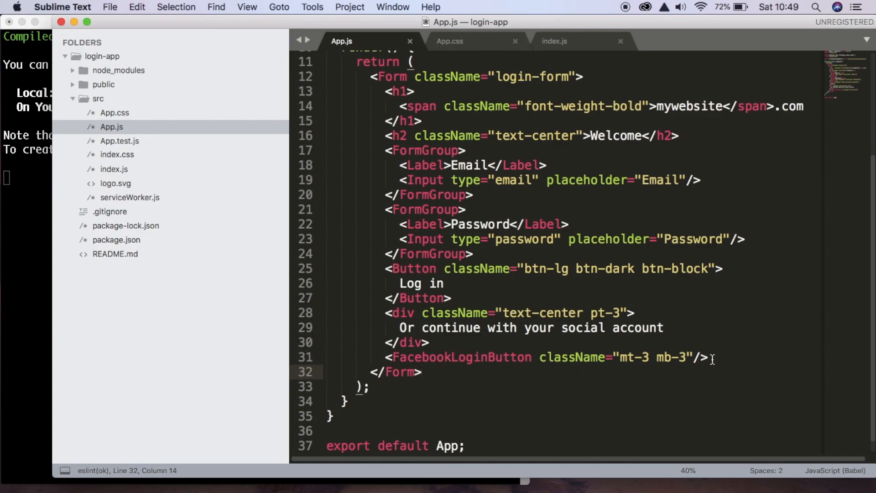
- Add a text-center div containing an <a href="/sign-up">Sign up</a> link
type("<>")
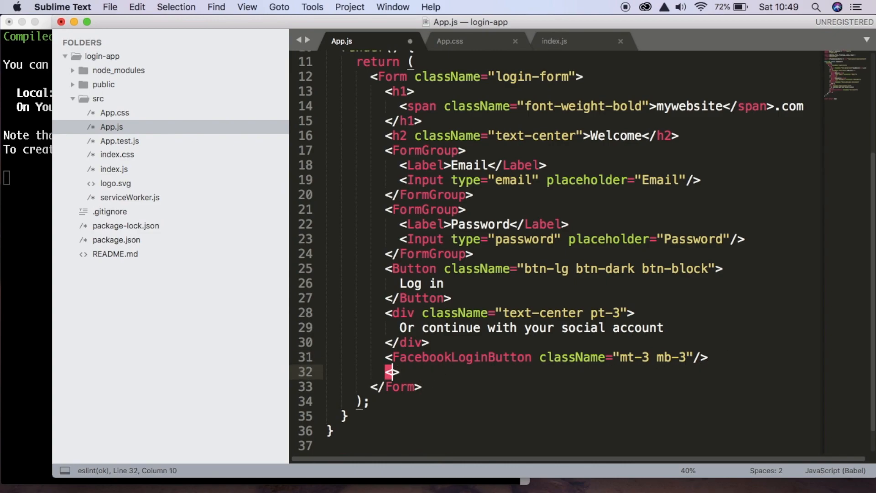
type("div className=")
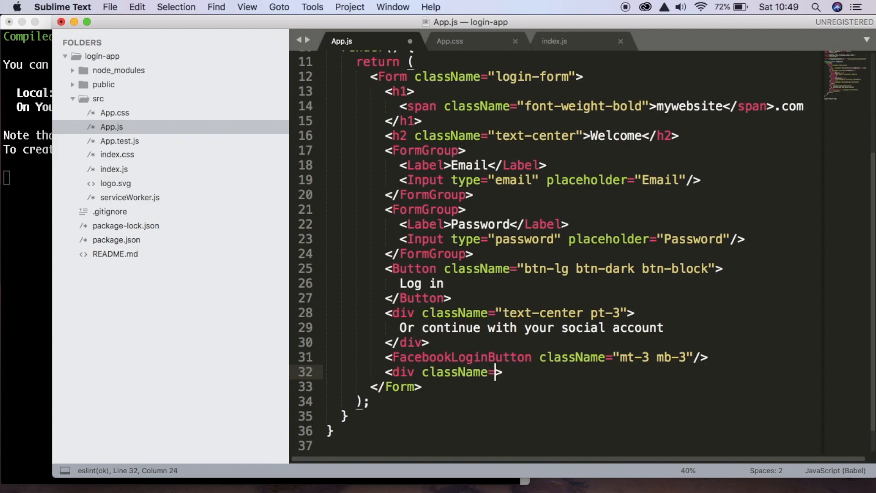
type("\"text-center\"")
type("<")
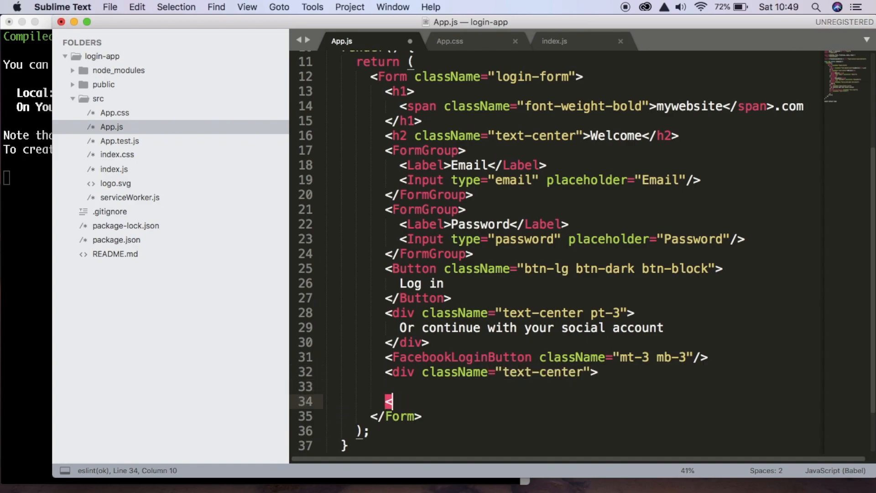
type("/div>")
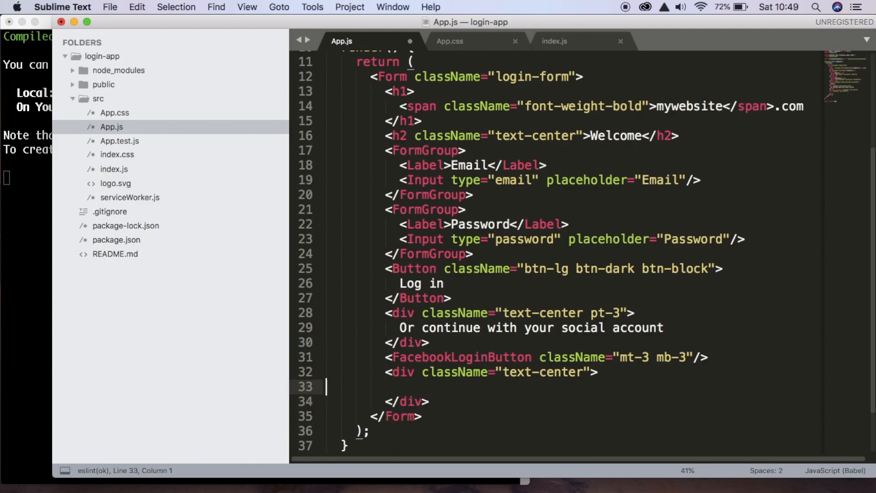
type("<>")
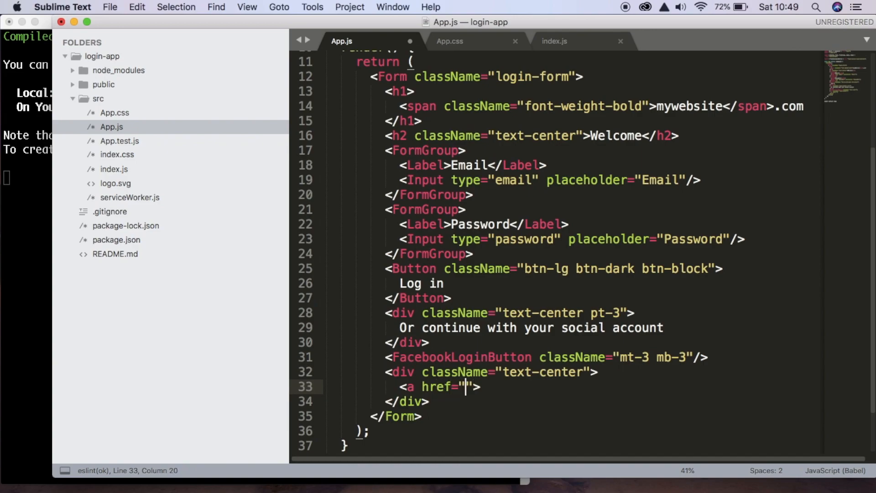
type("/sign-up")
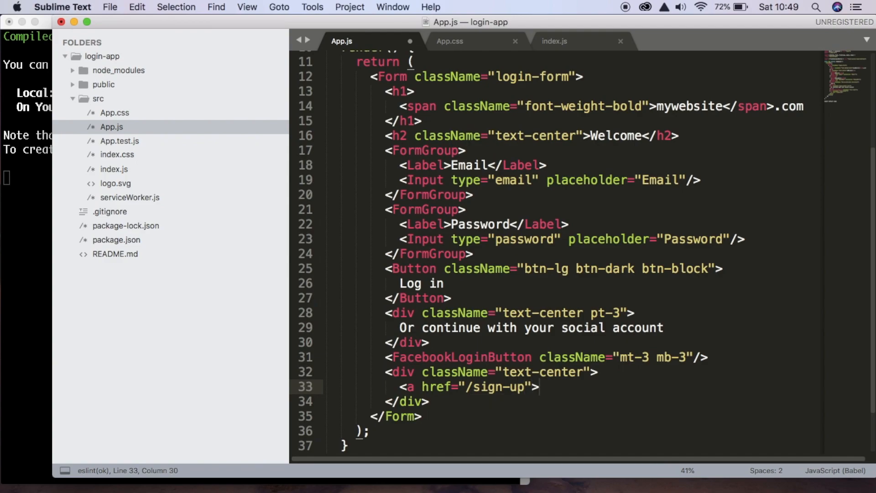
type("Sign up</a>")
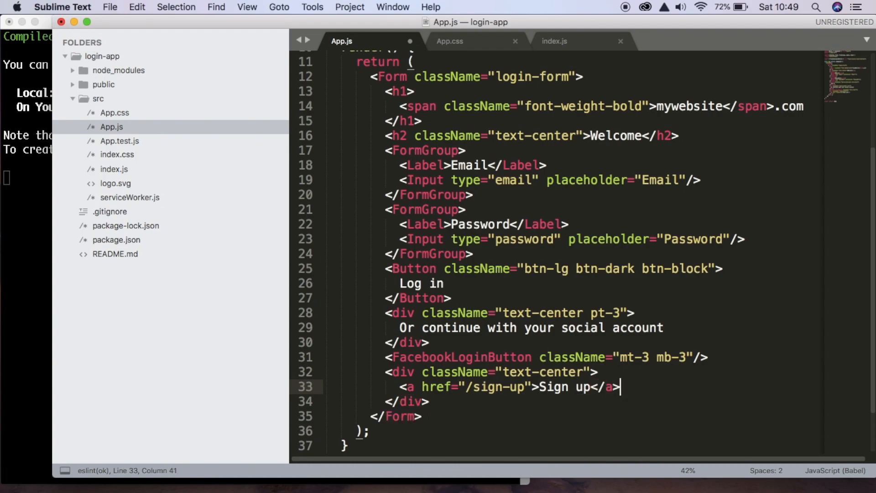
- Add a <span className="p-2">|</span> separator and paste a second link starting with 'Fo' for Forgot Password
type("<span className=\"\">")
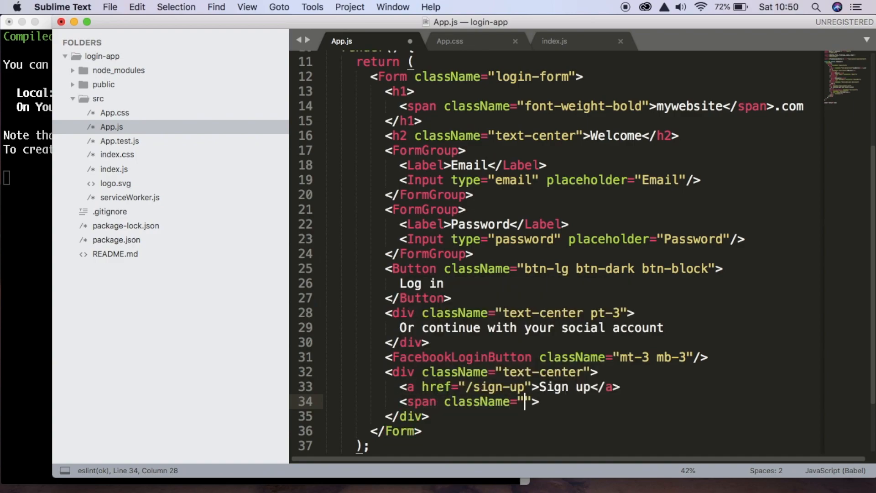
type("p-2")
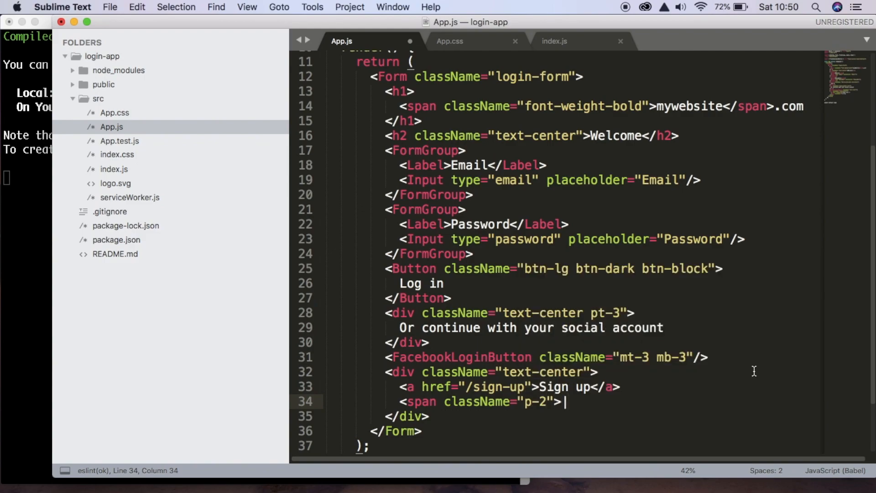
type("<>")
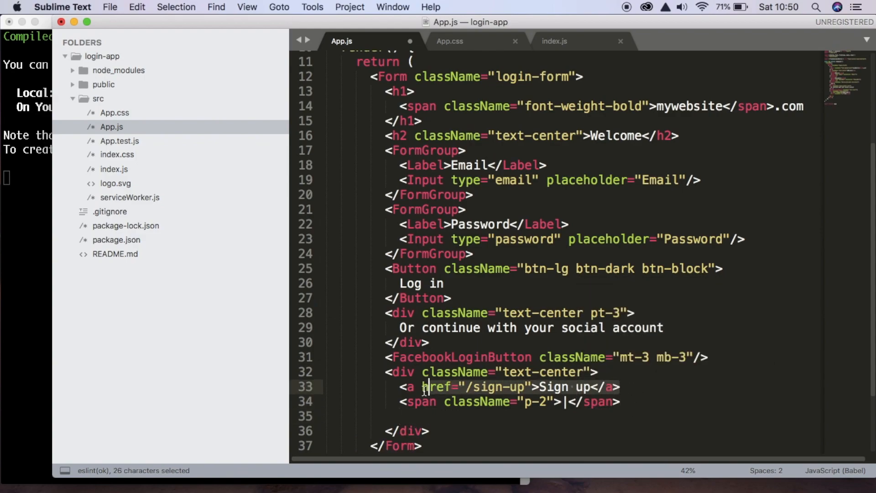
key("cmd+v")
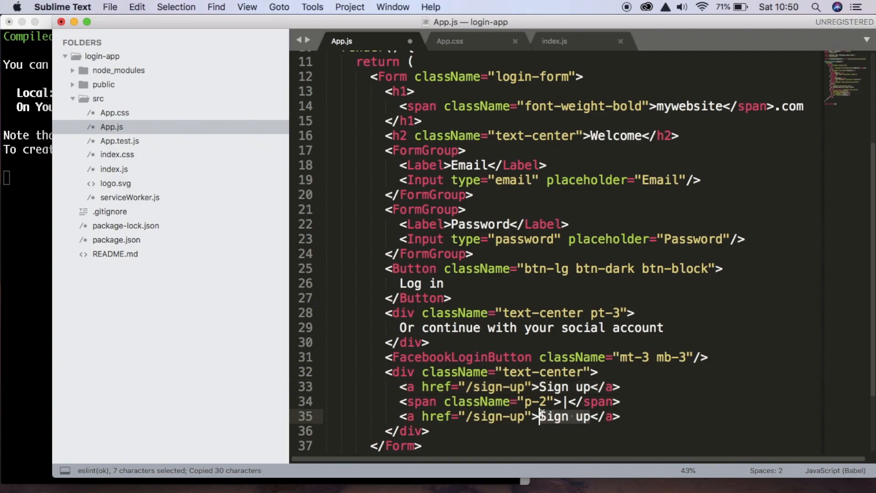
type("Fo")
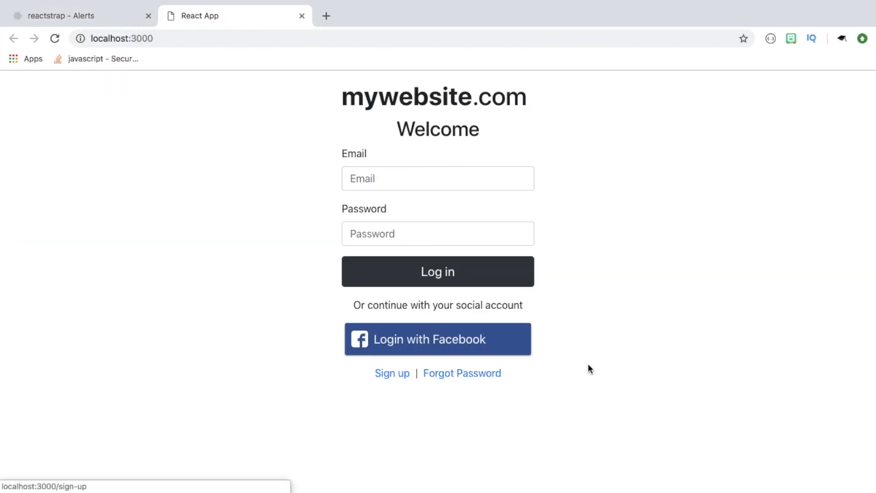
mouse_move(408, 373)
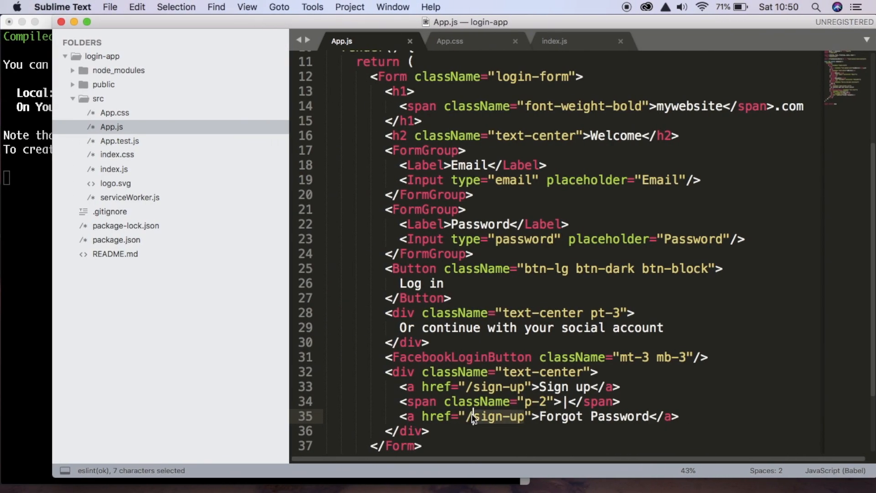
- Set the second link's href to /forgot-pass and verify the Sign up | Forgot Password links in Chrome
type("forgot-pass")
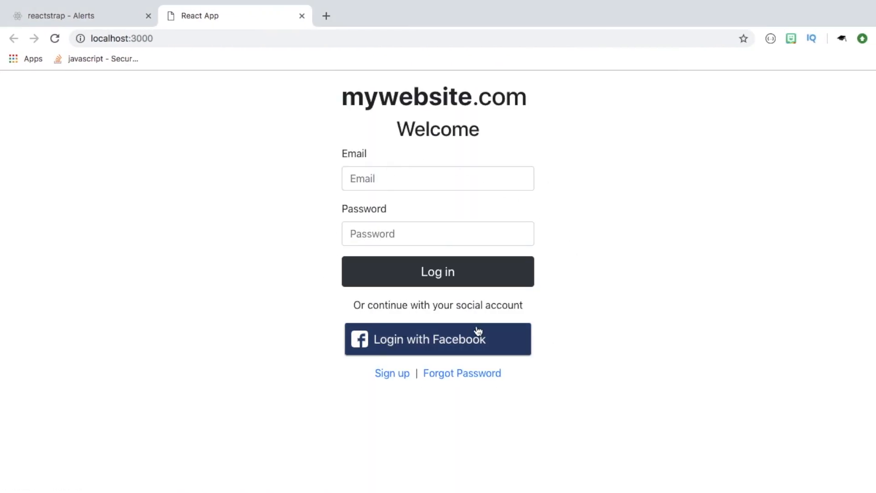
mouse_move(564, 339)
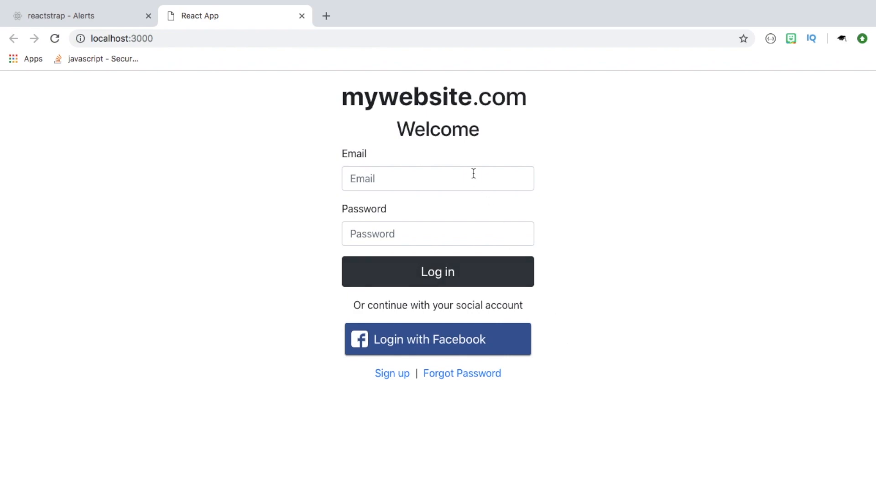
mouse_move(362, 296)
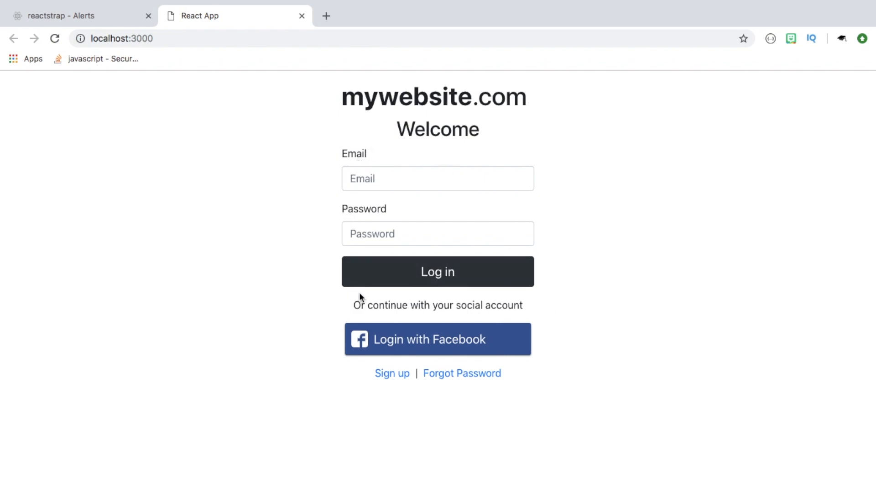
mouse_move(566, 248)
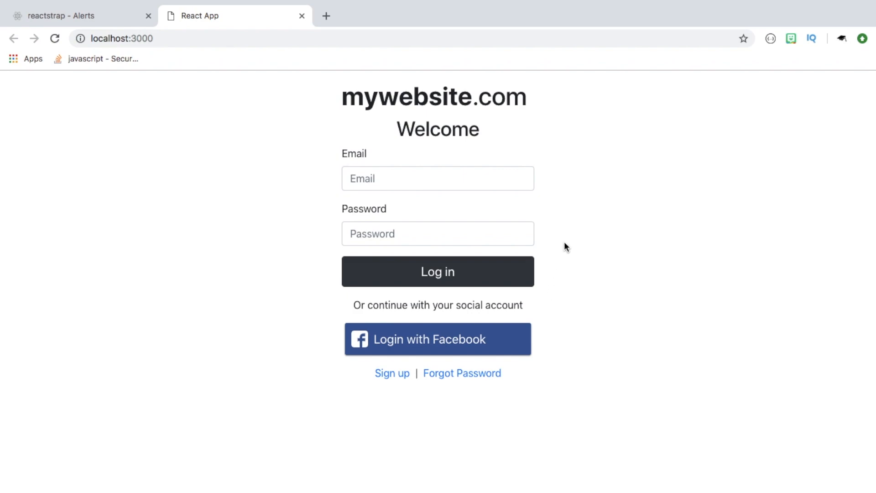
mouse_move(384, 121)
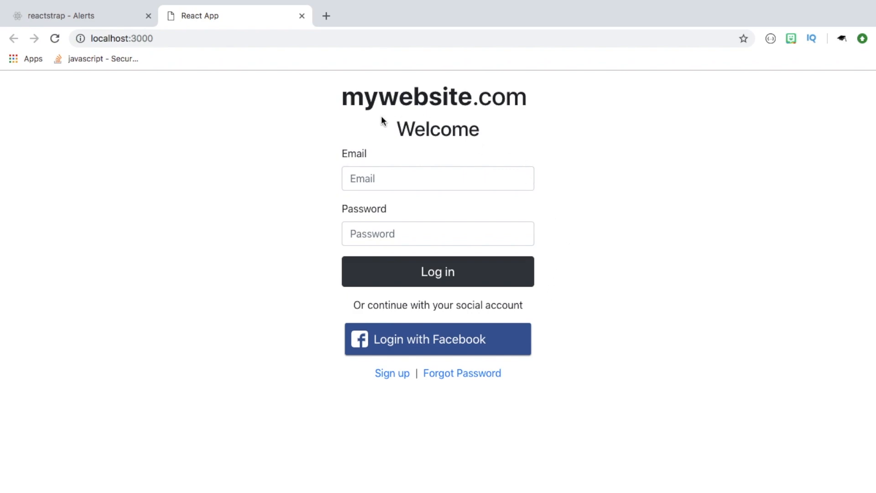
mouse_move(551, 51)
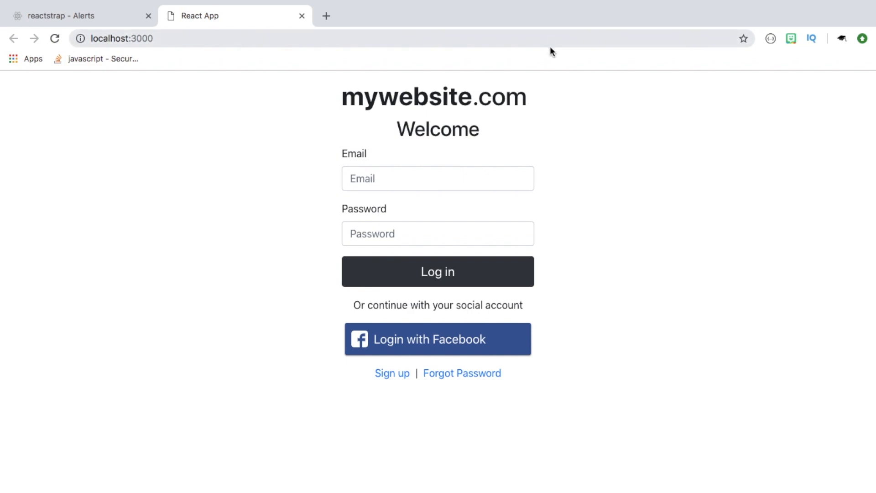
mouse_move(495, 217)
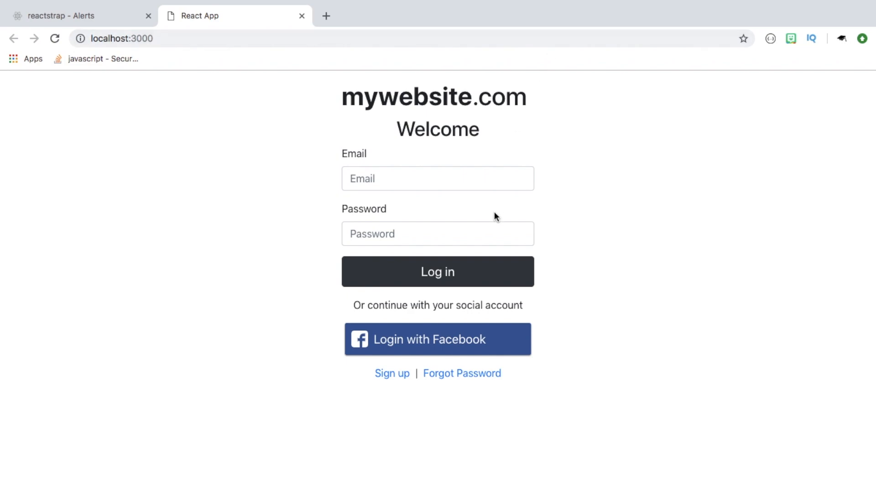